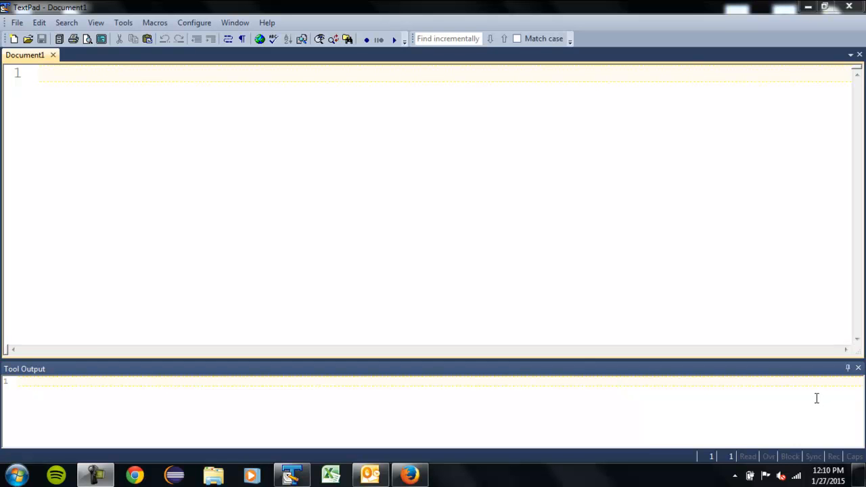
{"action": "mouse_move", "coordinate": [468, 82]}
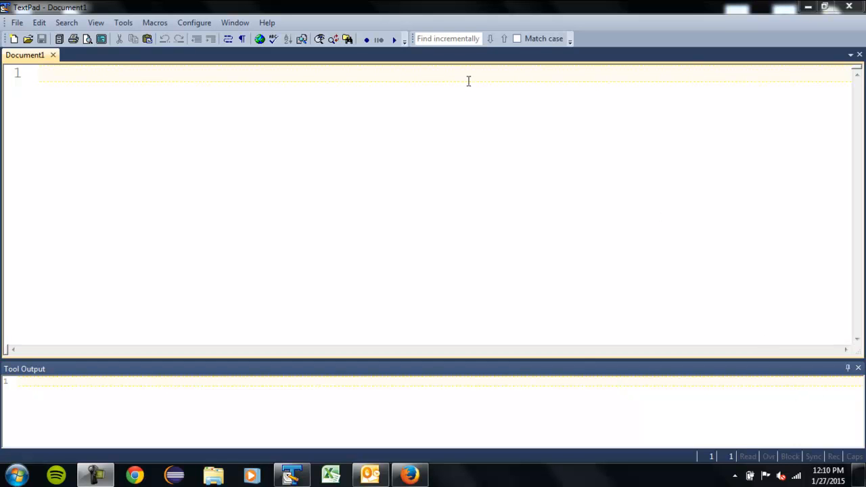
Insert the saved class-and-main skeleton by running myMacro from the Macros menu
{"action": "left_click", "coordinate": [154, 22]}
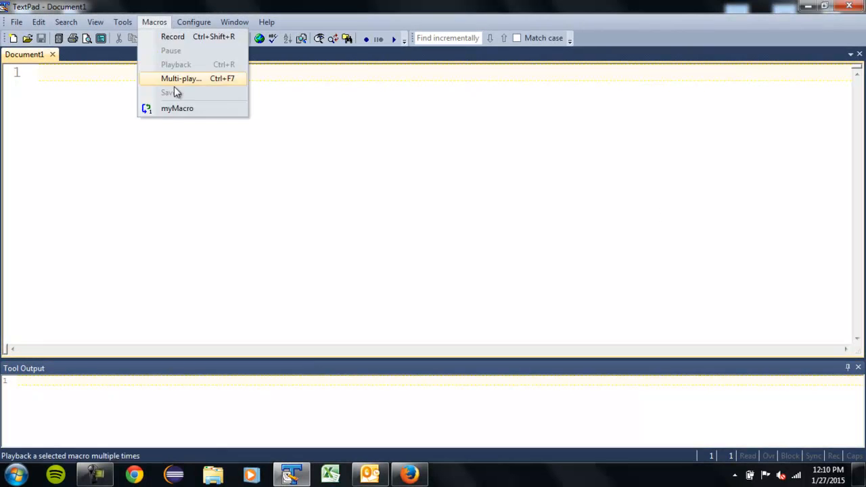
{"action": "left_click", "coordinate": [178, 109]}
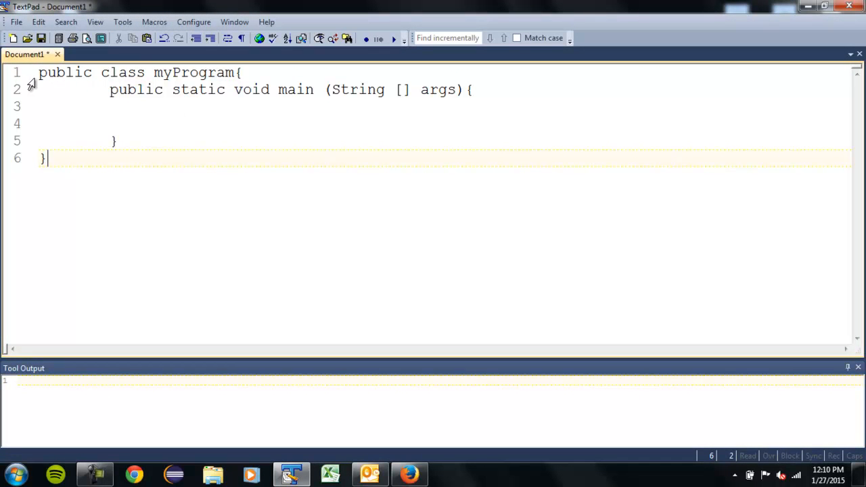
Rename the class from Program to helloWorldGUI
{"action": "left_click", "coordinate": [178, 73]}
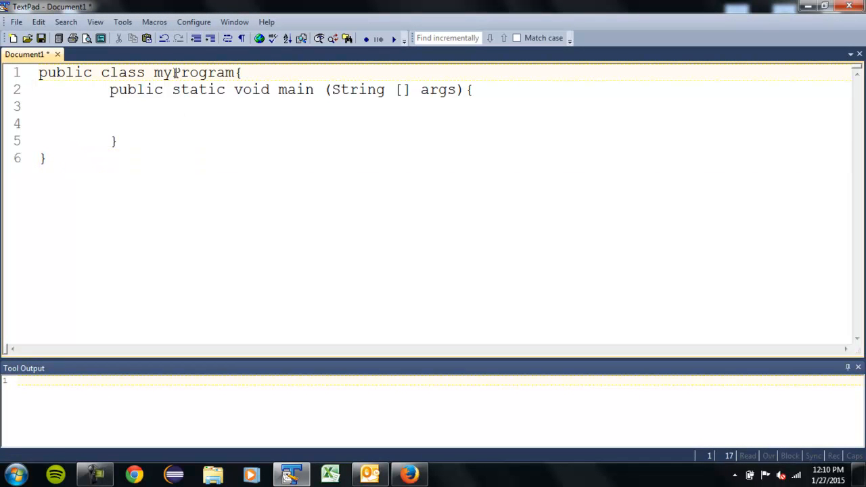
{"action": "double_click", "coordinate": [203, 73]}
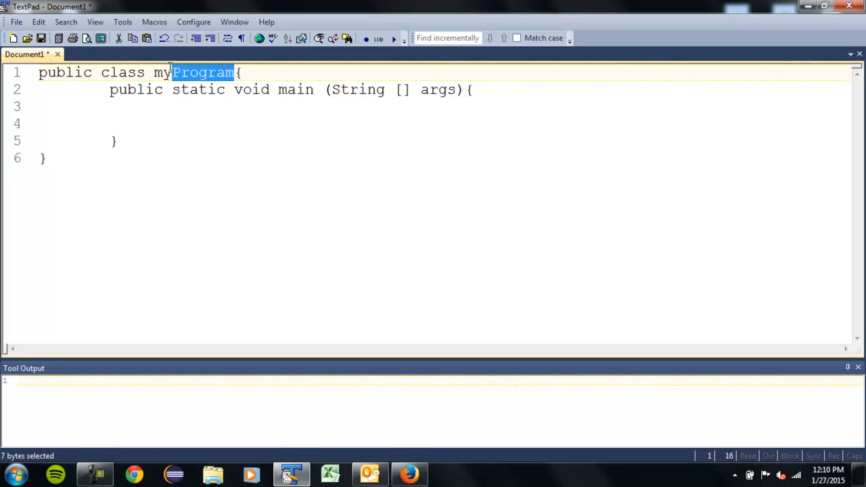
{"action": "type", "text": "he"}
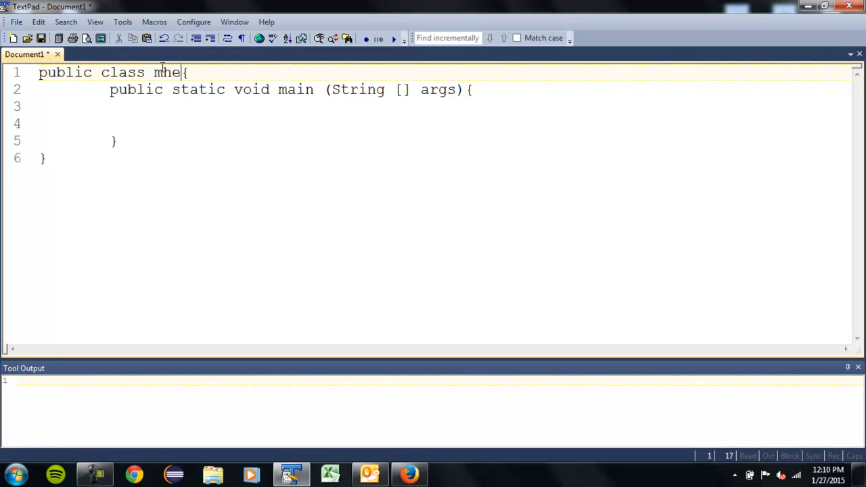
{"action": "type", "text": "hello"}
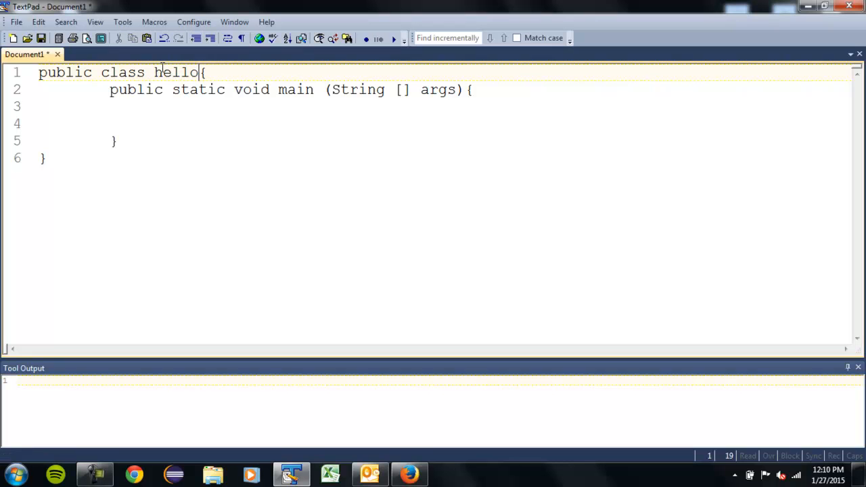
{"action": "type", "text": "WorldGUI"}
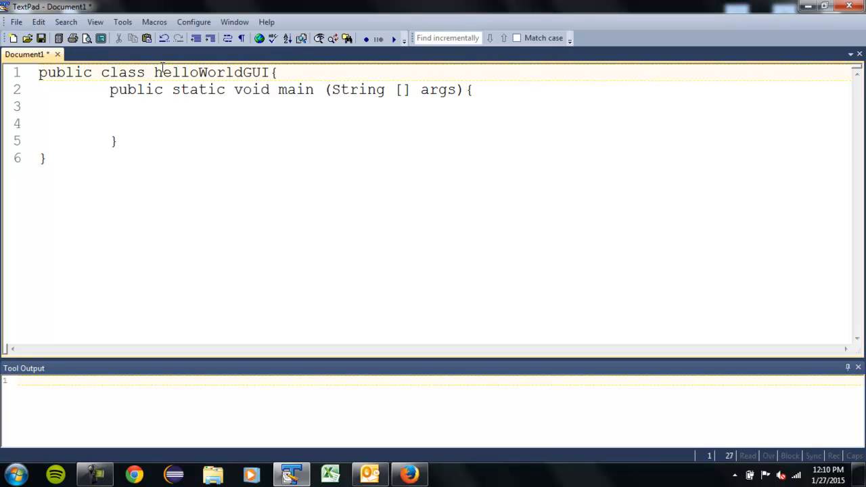
Save the file as helloWorldGUI.java and return to editing the code
{"action": "double_click", "coordinate": [212, 73]}
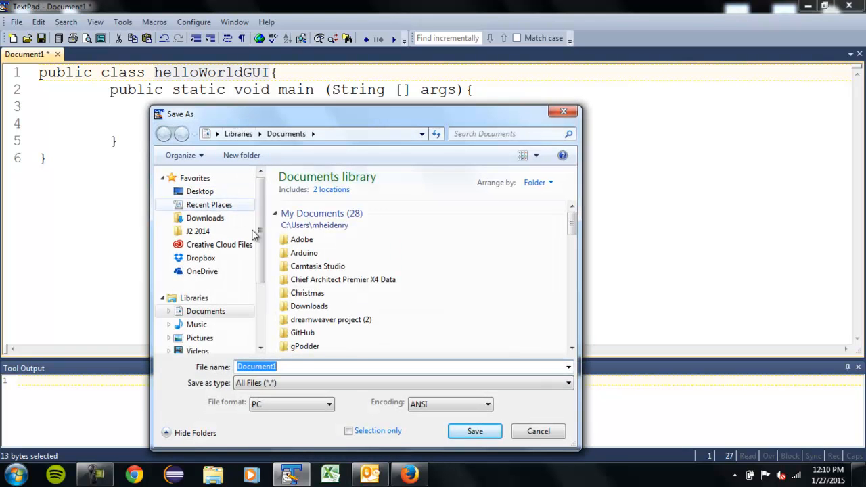
{"action": "type", "text": "helloWorldGUI.java"}
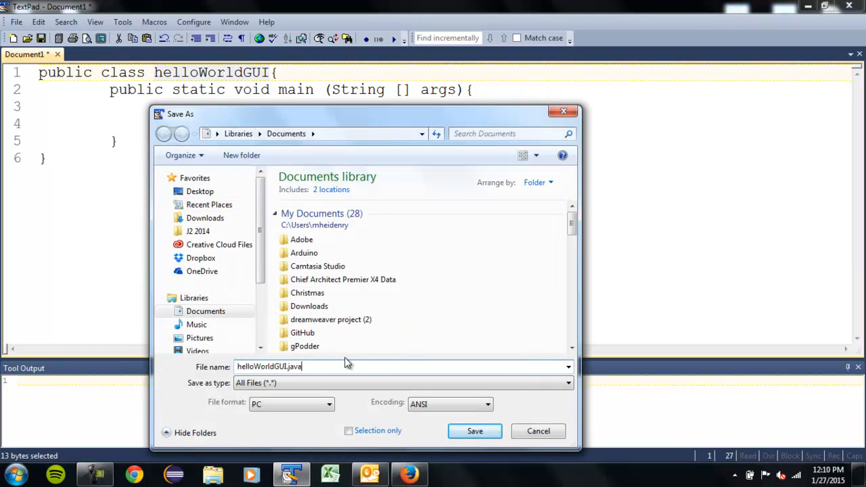
{"action": "left_click", "coordinate": [474, 431]}
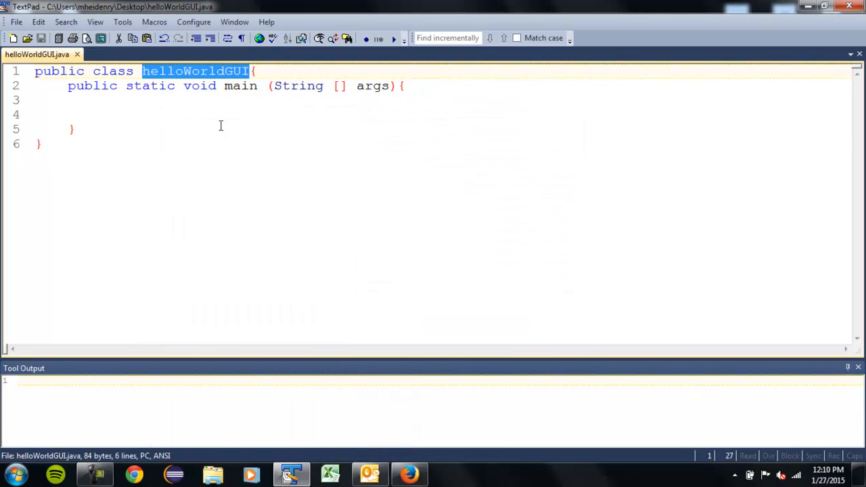
{"action": "left_click", "coordinate": [184, 130]}
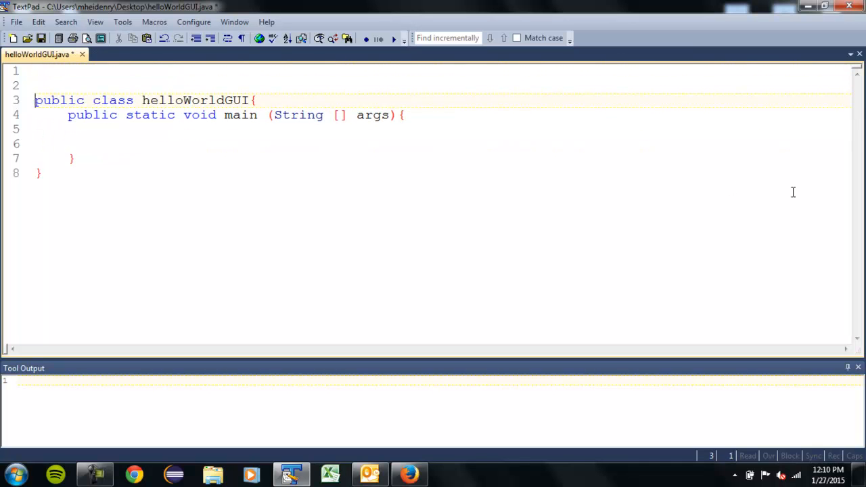
Add import javax.swing.*; as the first line of the file
{"action": "type", "text": "i"}
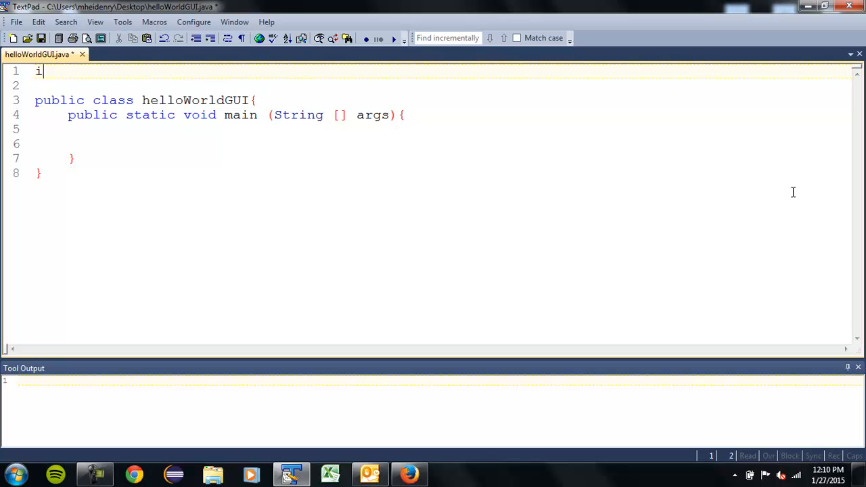
{"action": "type", "text": "mport"}
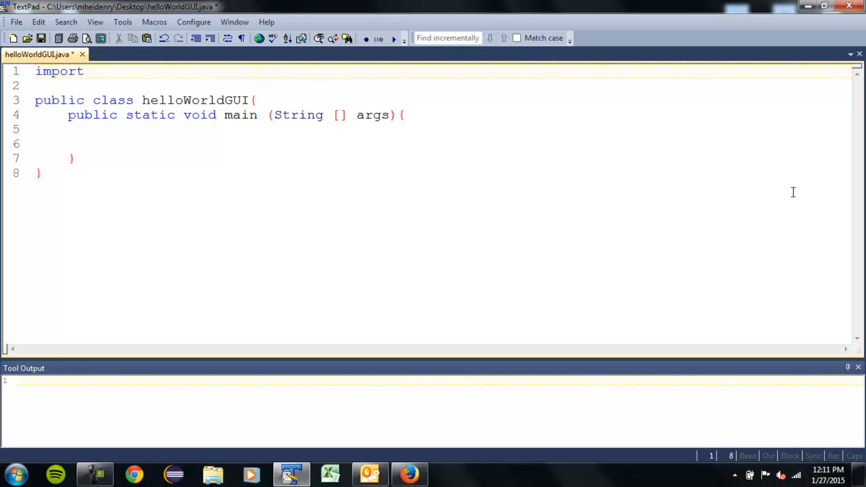
{"action": "type", "text": "java"}
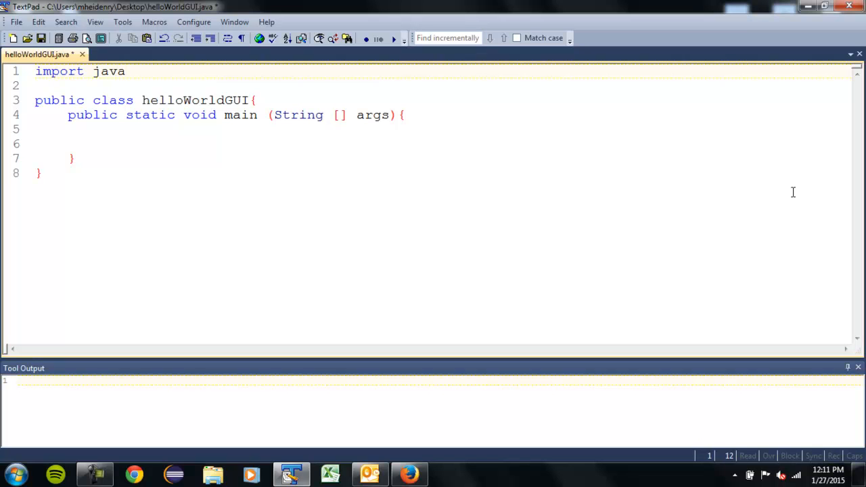
{"action": "type", "text": "x"}
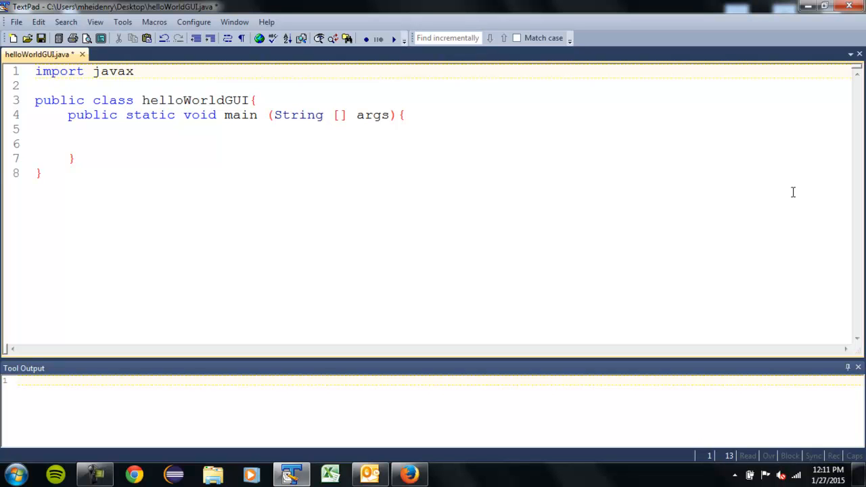
{"action": "left_click", "coordinate": [134, 71]}
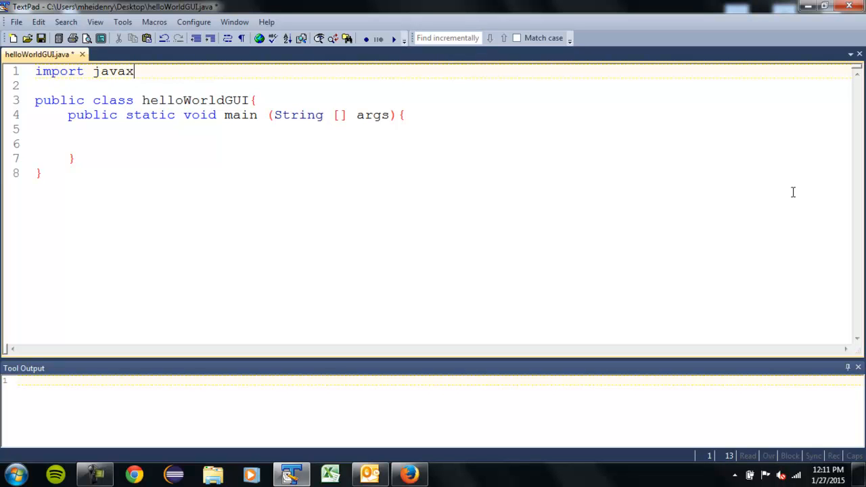
{"action": "type", "text": ".s"}
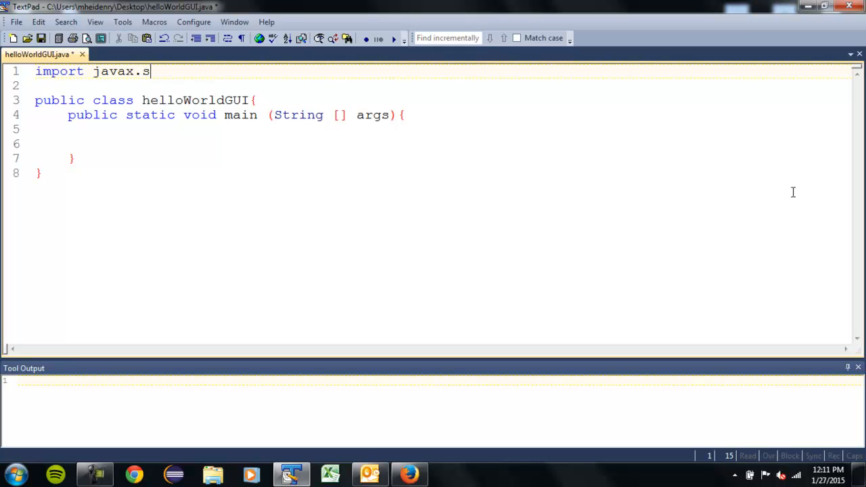
{"action": "type", "text": "wing"}
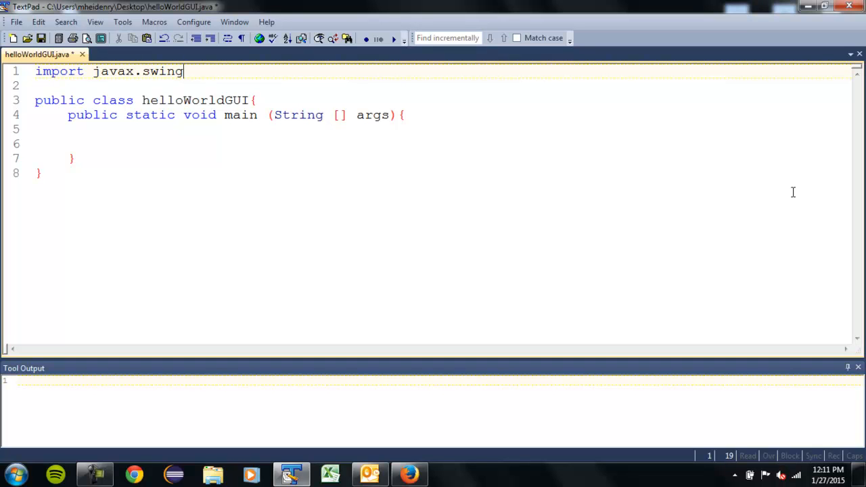
{"action": "type", "text": ".*"}
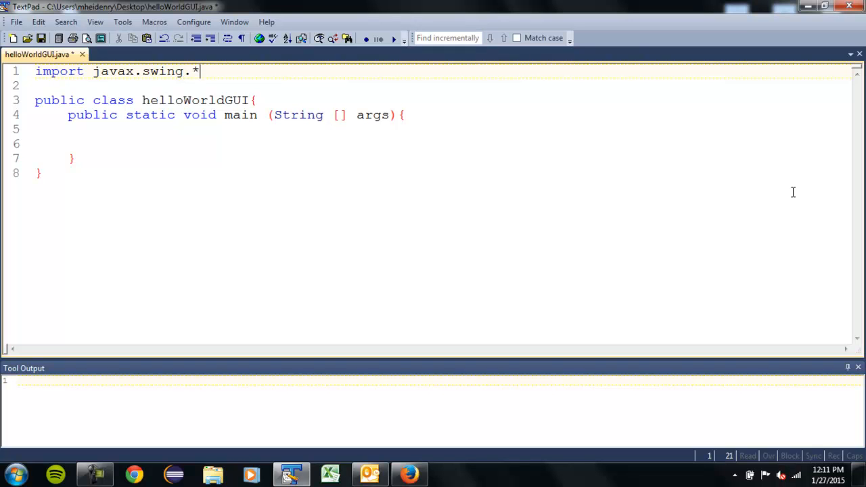
{"action": "type", "text": ";"}
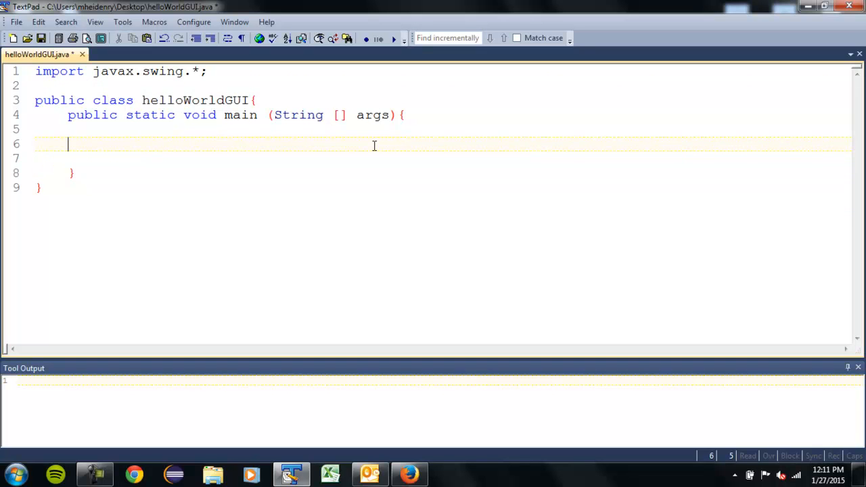
Write JOptionPane.showInputDialog inside the main method
{"action": "type", "text": "JO"}
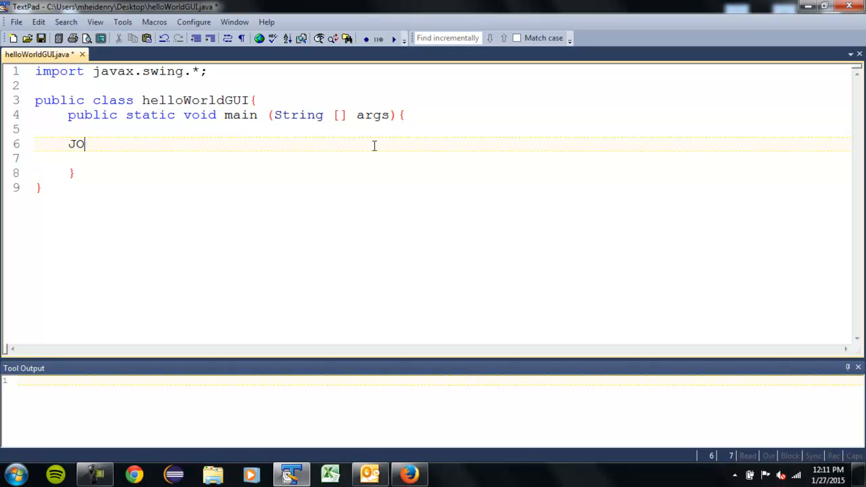
{"action": "type", "text": "ptionPan"}
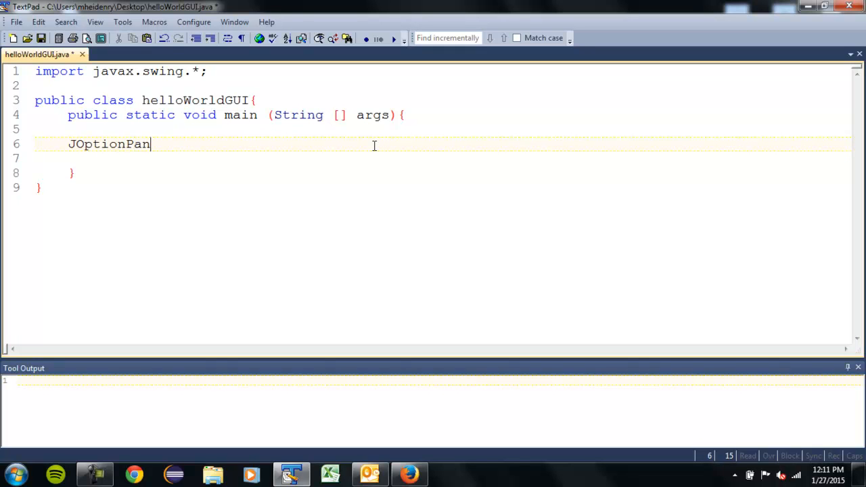
{"action": "type", "text": "e"}
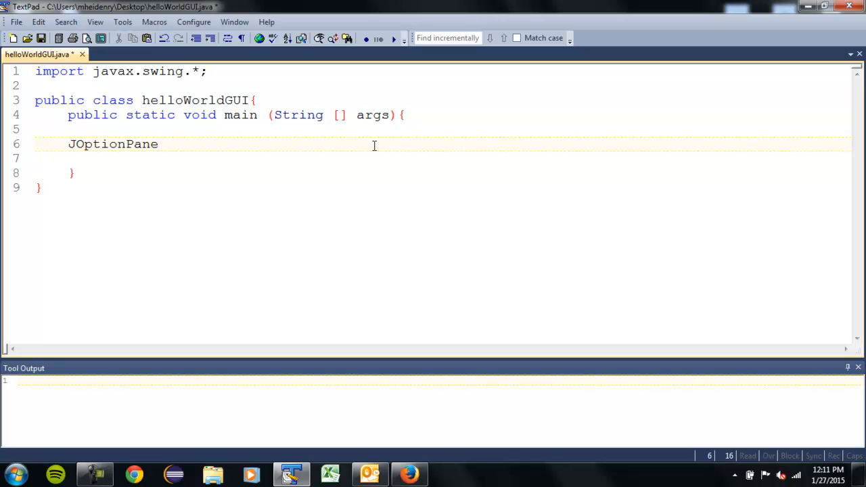
{"action": "left_click", "coordinate": [160, 143]}
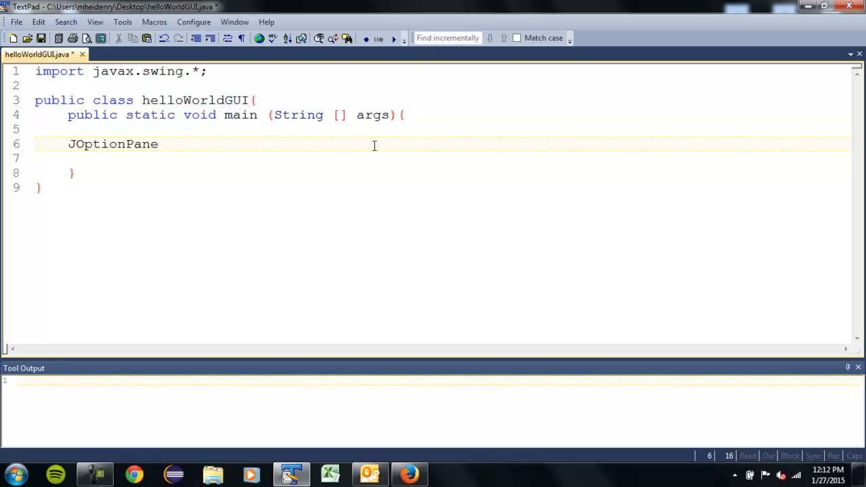
{"action": "type", "text": "."}
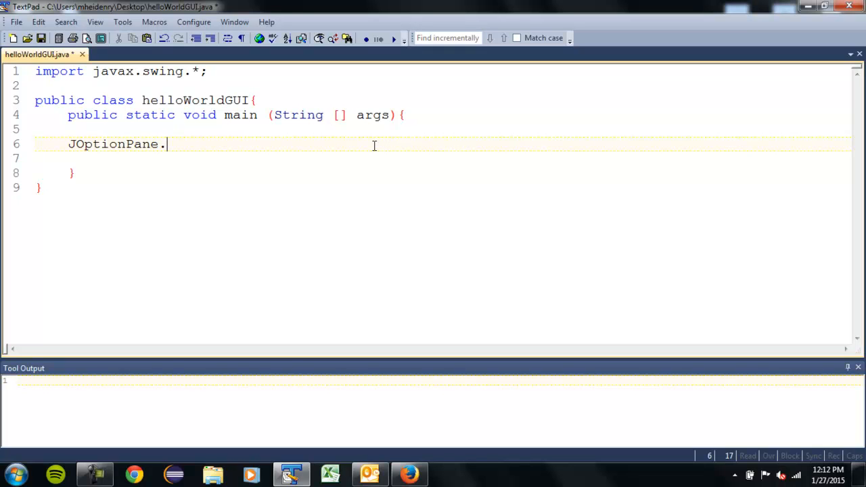
{"action": "type", "text": "show"}
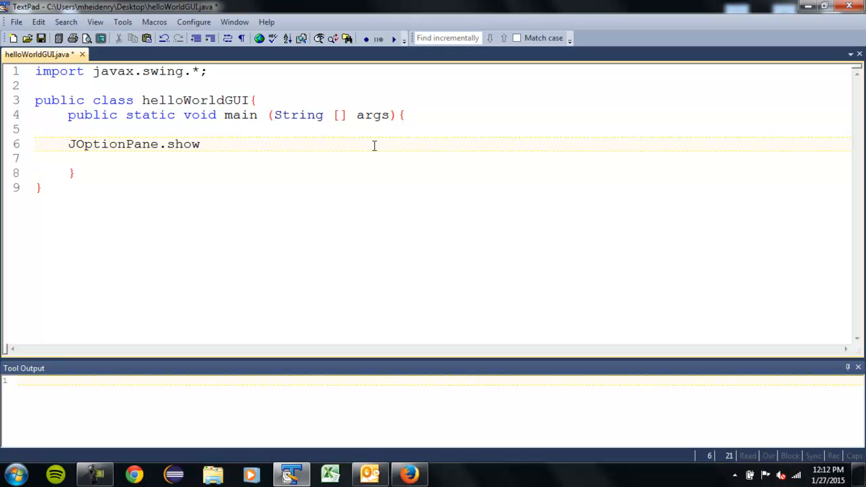
{"action": "type", "text": "InputDia"}
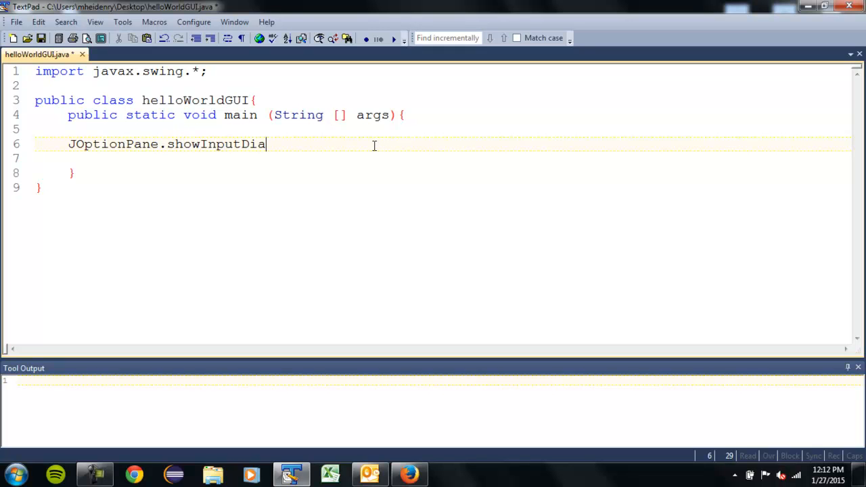
{"action": "type", "text": "log"}
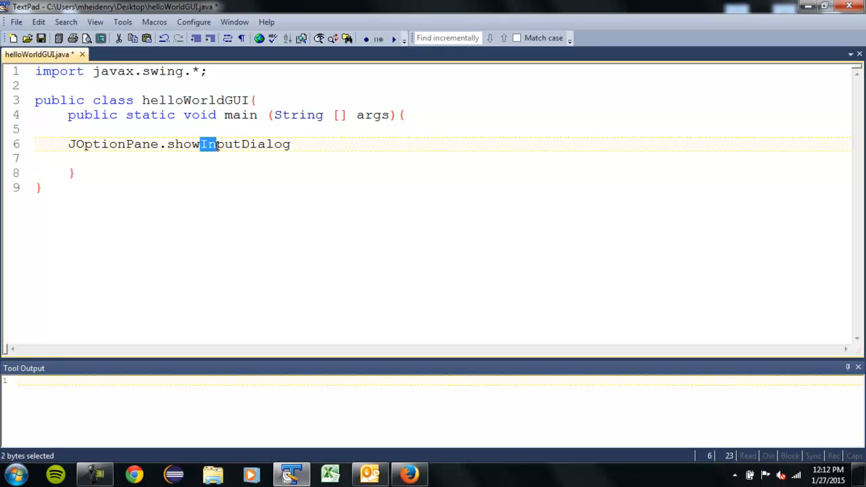
Complete the call with the prompt string "hello world:" and closing parentheses
{"action": "double_click", "coordinate": [220, 143]}
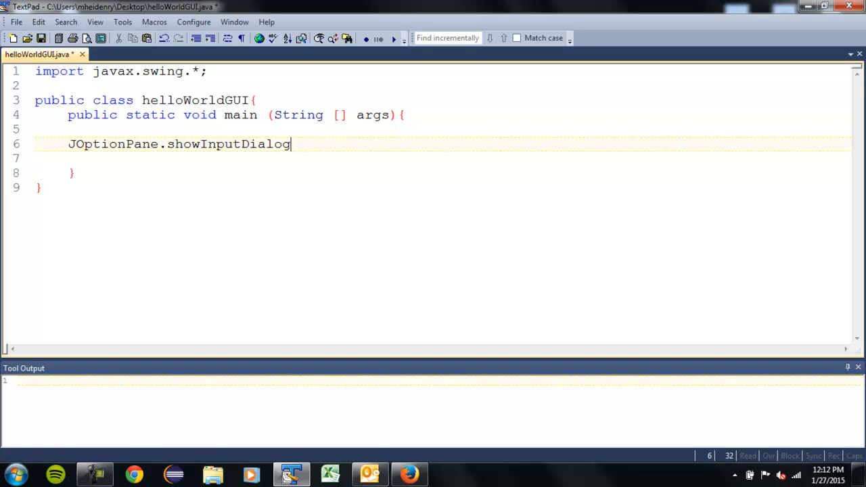
{"action": "type", "text": "("}
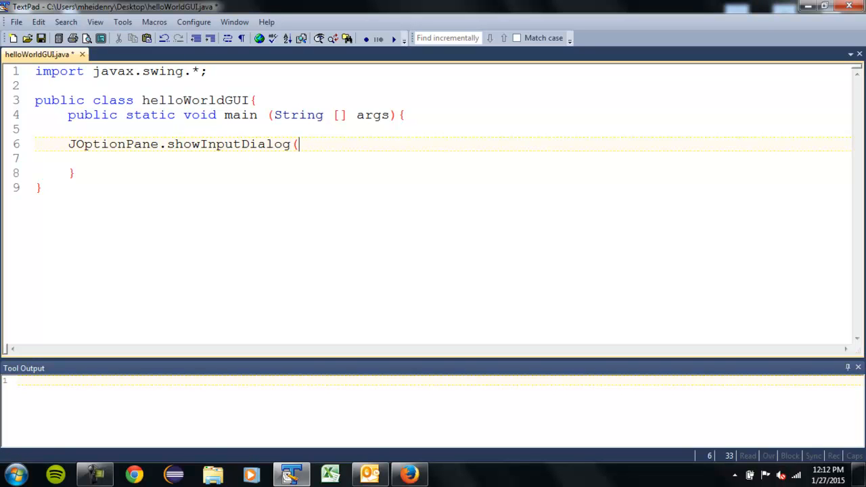
{"action": "type", "text": ");"}
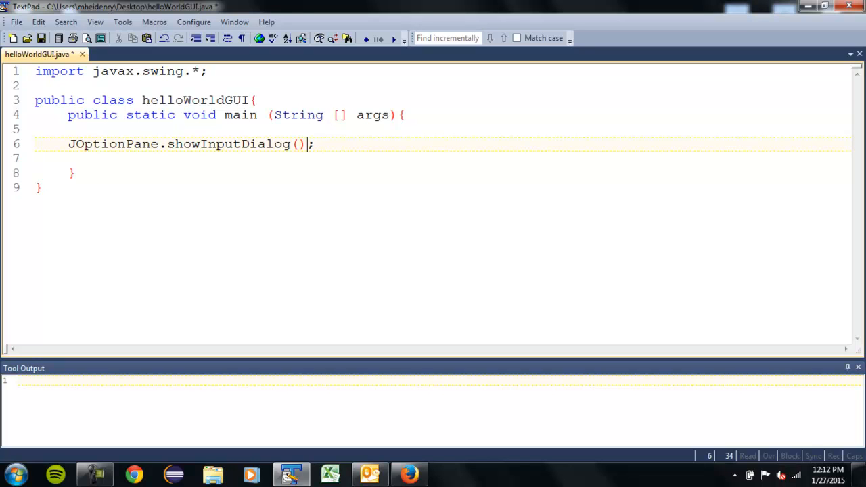
{"action": "type", "text": "\""}
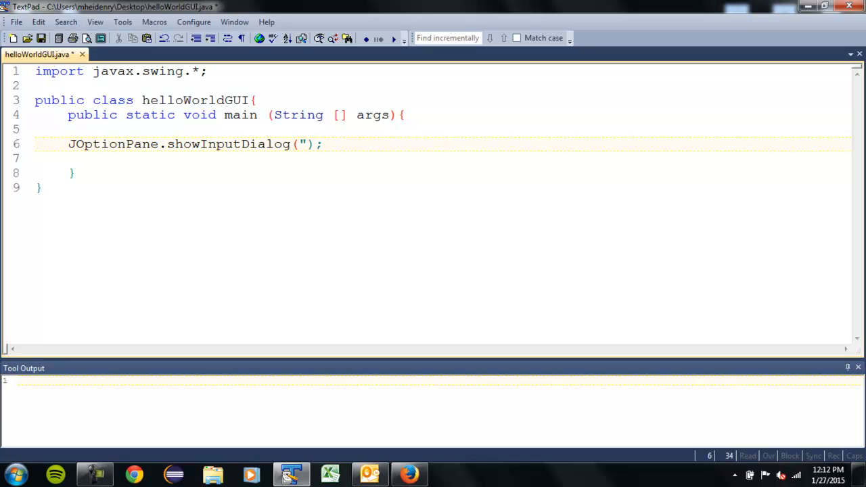
{"action": "type", "text": "hell"}
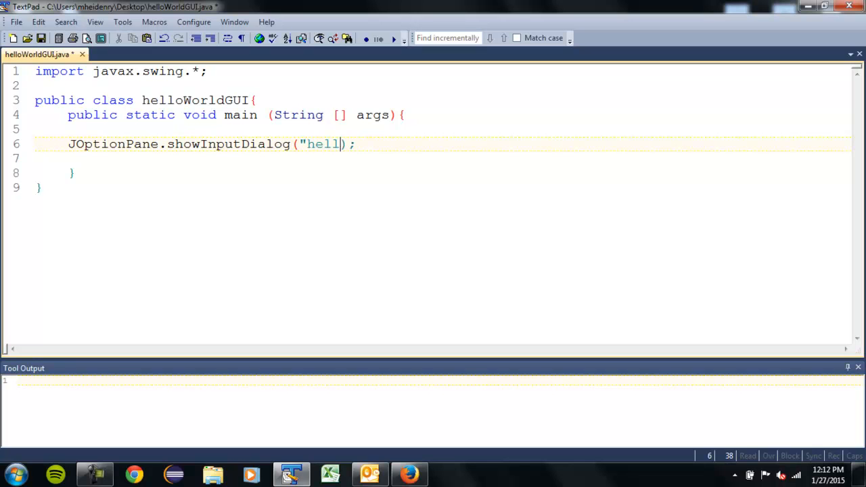
{"action": "type", "text": "o world:"}
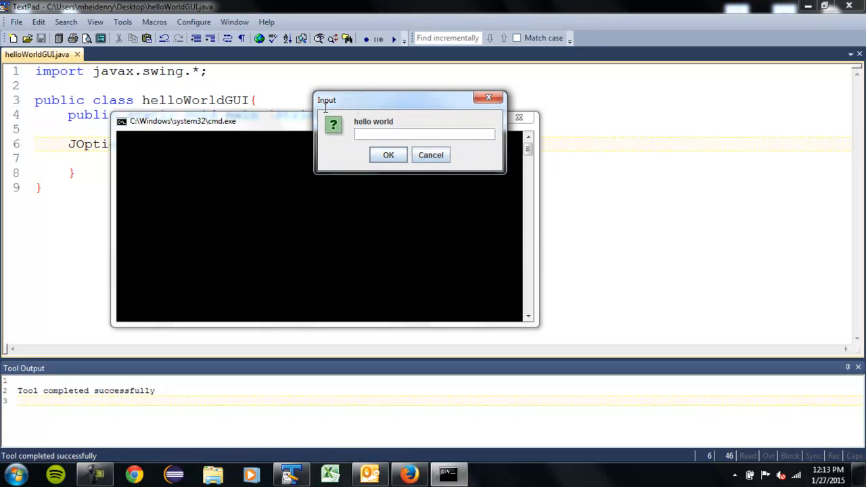
{"action": "mouse_move", "coordinate": [422, 115]}
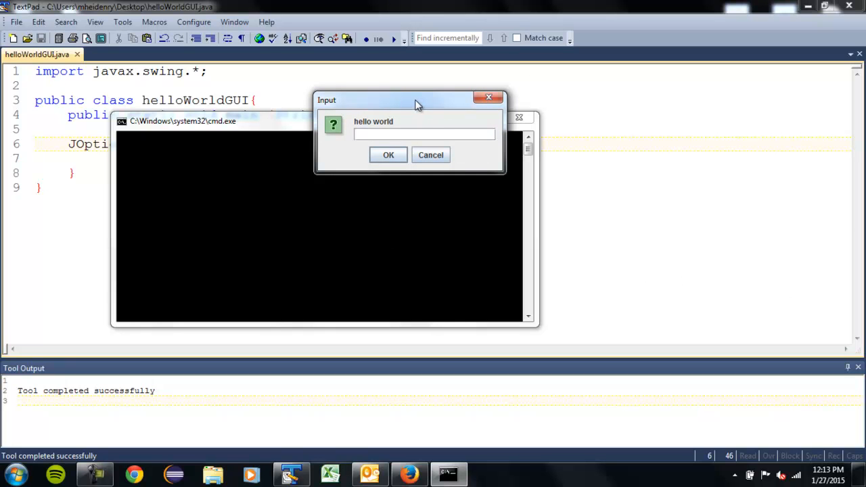
{"action": "mouse_move", "coordinate": [278, 142]}
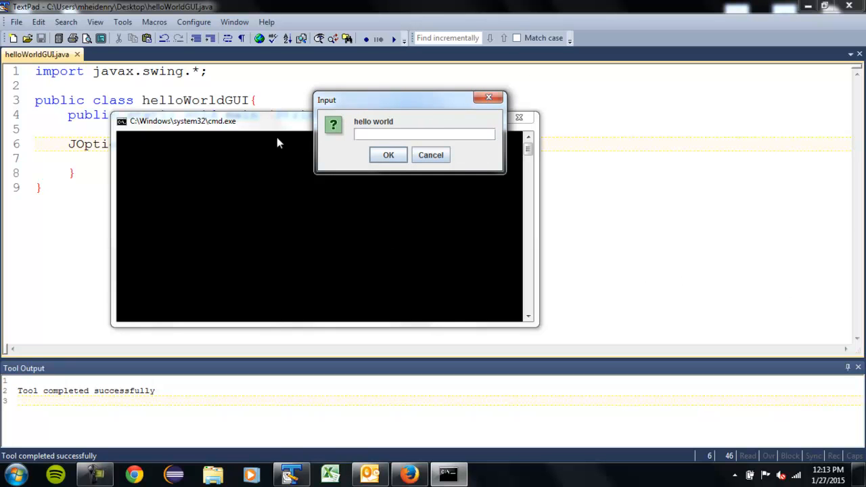
{"action": "mouse_move", "coordinate": [317, 159]}
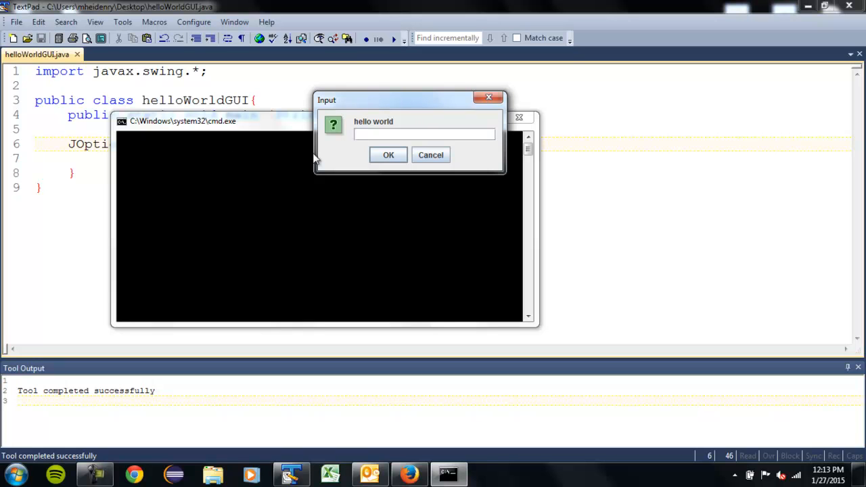
Run the program and answer its input dialog with asdfkjadsfkja
{"action": "type", "text": "asdfkjadsfkja"}
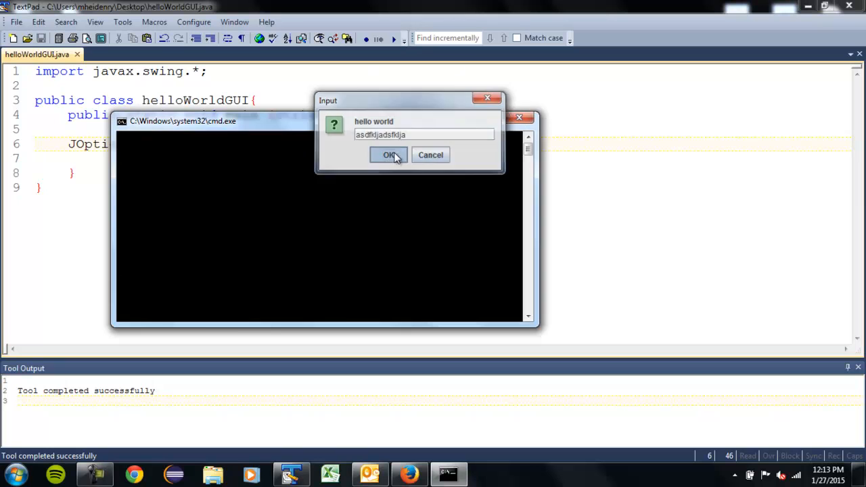
{"action": "left_click", "coordinate": [390, 155]}
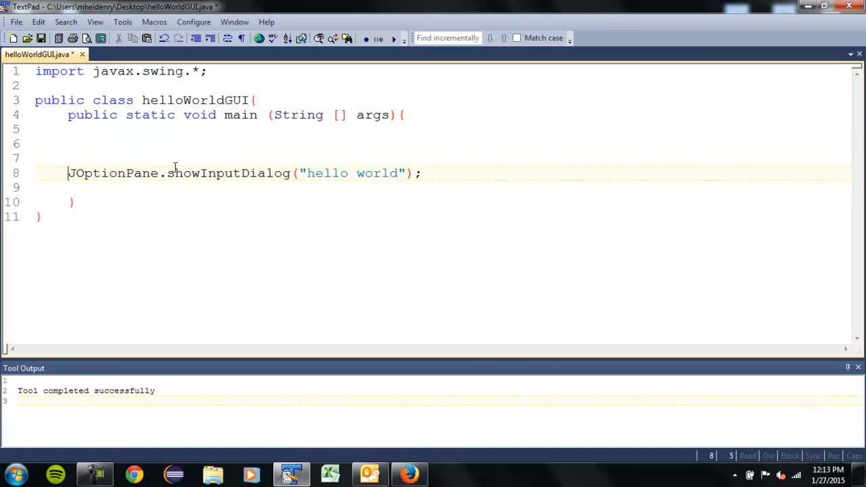
Declare String input = ""; and assign the showInputDialog result to input
{"action": "type", "text": "Stri"}
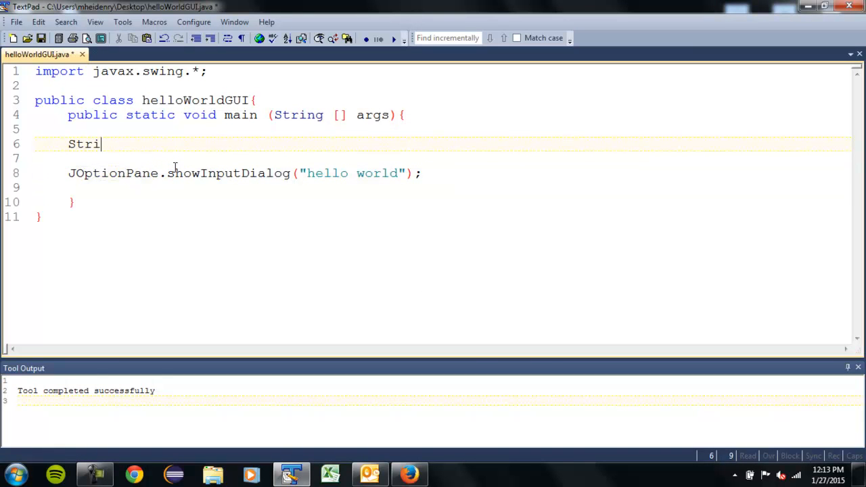
{"action": "type", "text": "ng input ="}
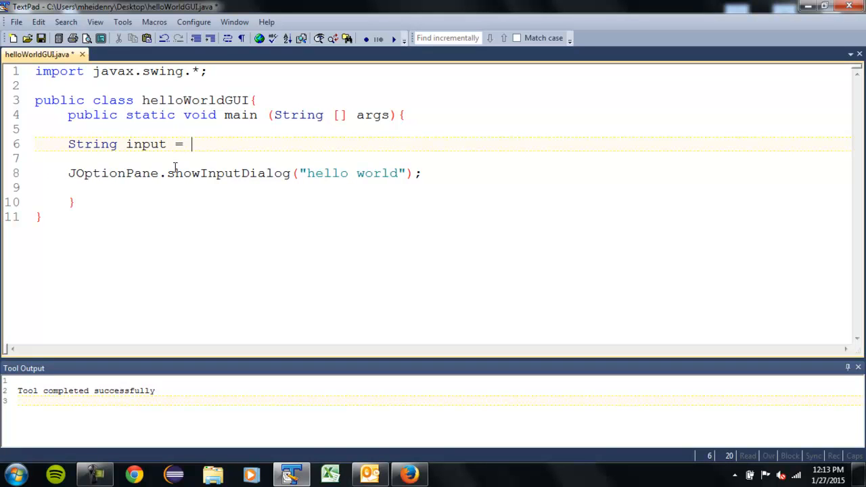
{"action": "type", "text": "\"\";"}
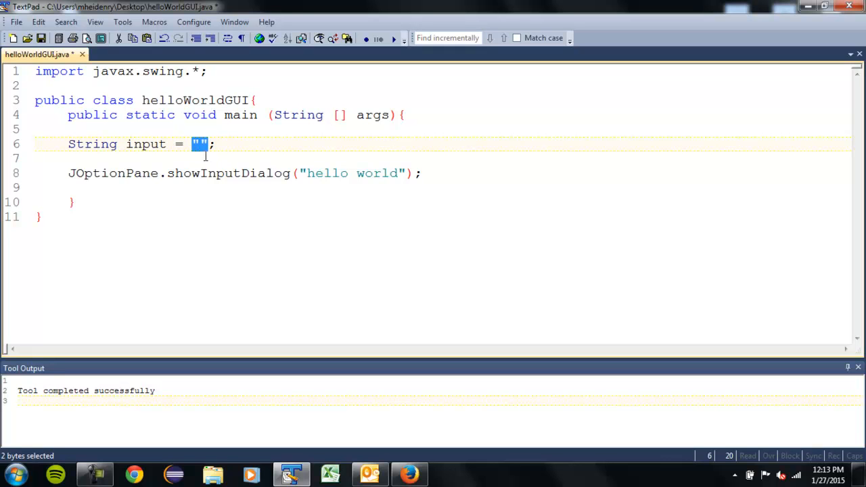
{"action": "left_click", "coordinate": [201, 144]}
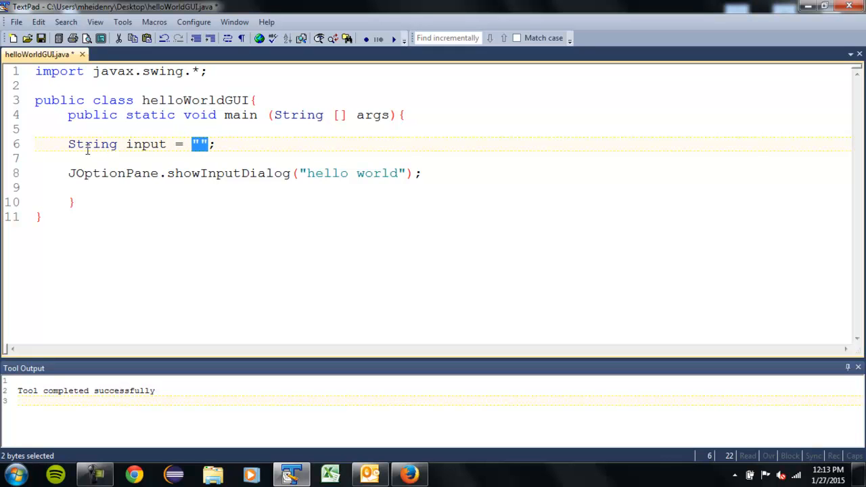
{"action": "double_click", "coordinate": [146, 143]}
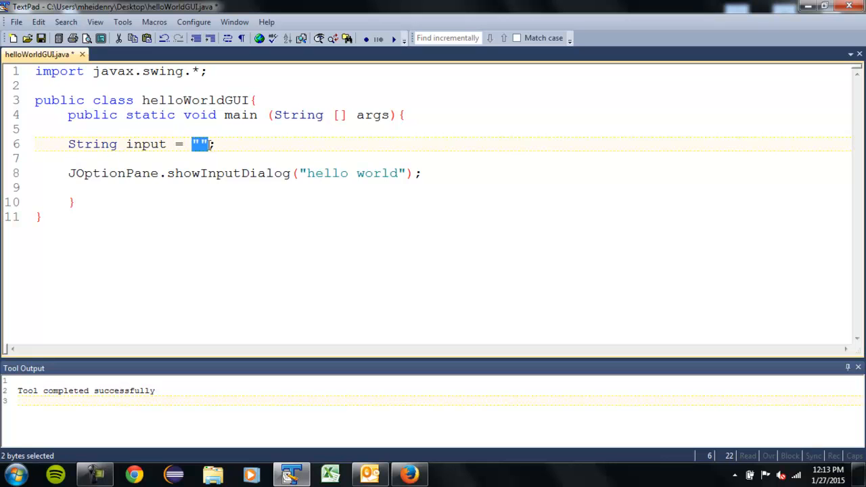
{"action": "left_click", "coordinate": [206, 165]}
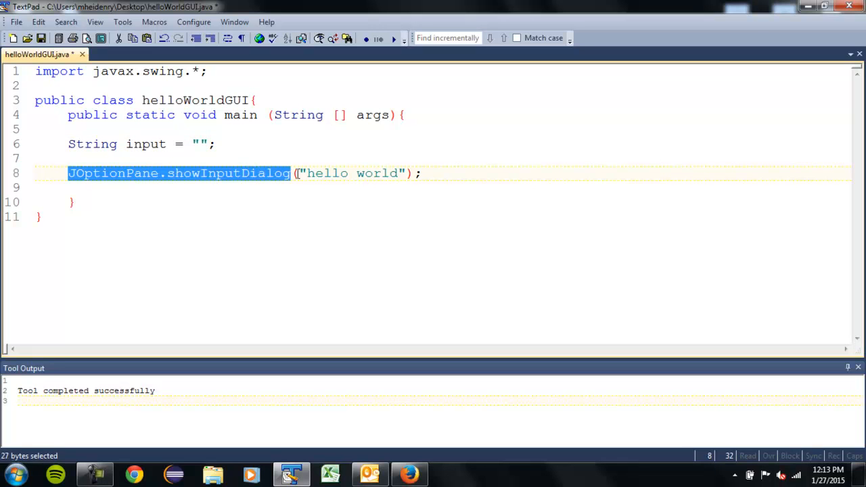
{"action": "left_click_drag", "start_coordinate": [291, 173], "coordinate": [423, 173]}
{"action": "type", "text": "= "}
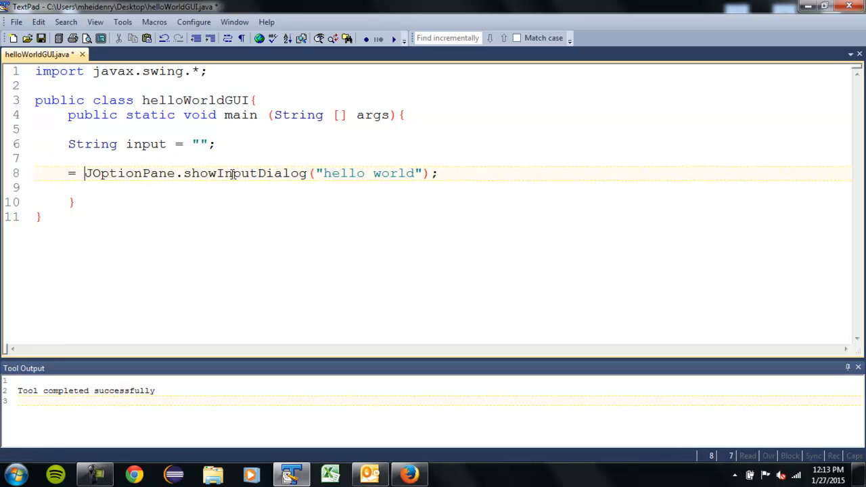
{"action": "type", "text": "inpuj"}
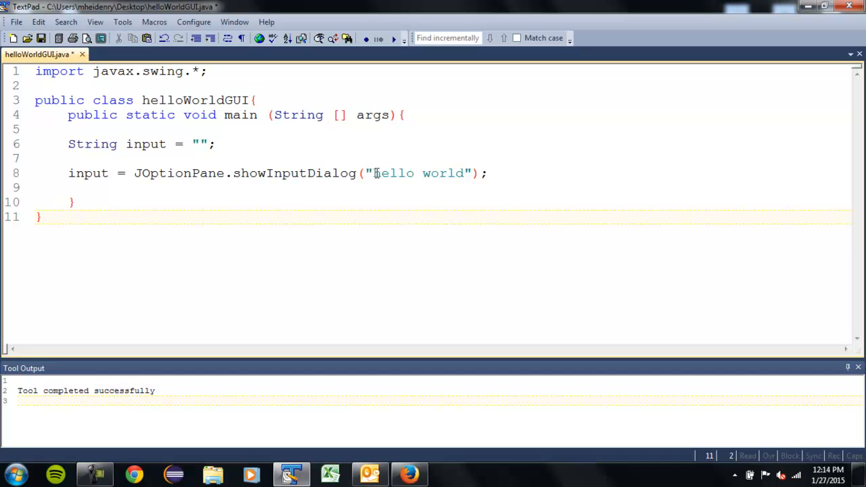
Change the prompt to "enter your favourite movie" and leave the caret after line 8
{"action": "left_click_drag", "start_coordinate": [374, 173], "coordinate": [466, 174]}
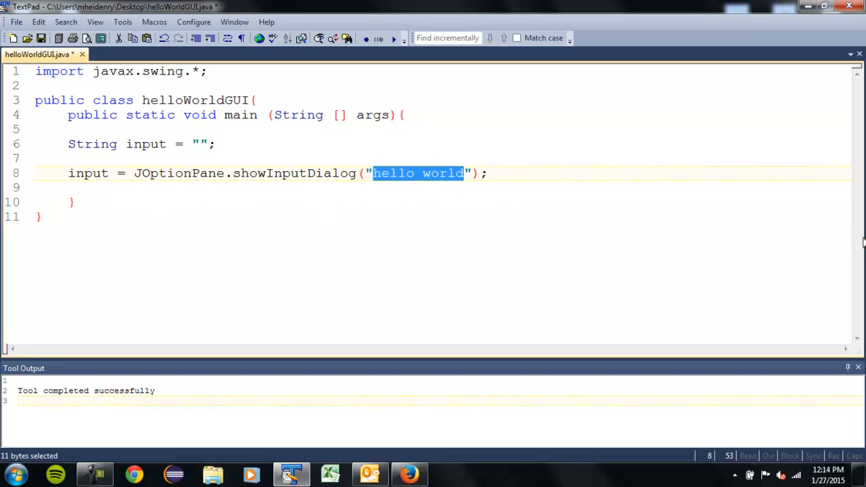
{"action": "type", "text": "enter yo"}
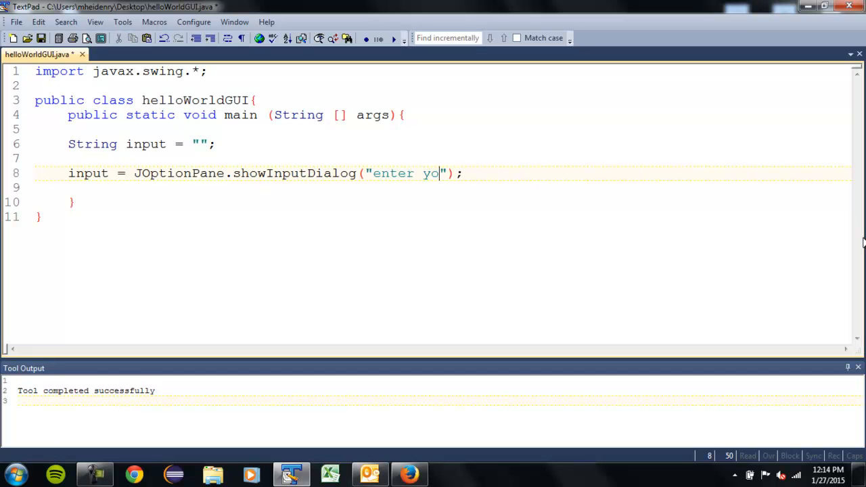
{"action": "type", "text": "ur favou"}
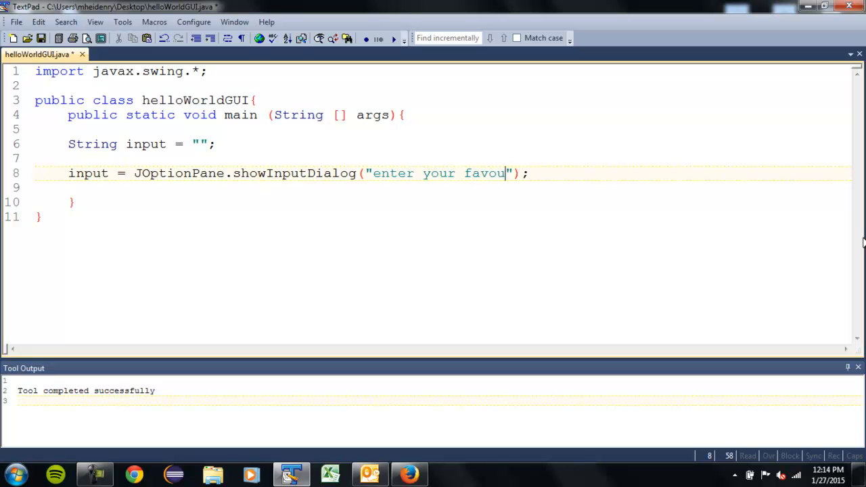
{"action": "type", "text": "rite movie"}
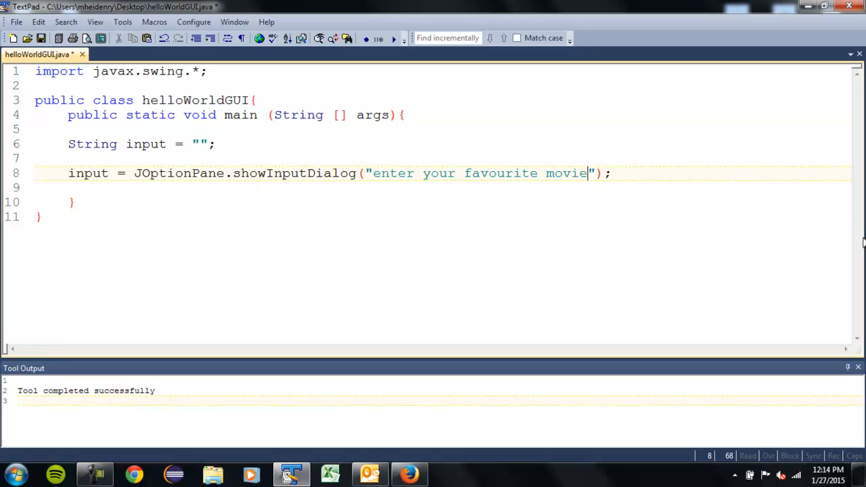
{"action": "mouse_move", "coordinate": [485, 170]}
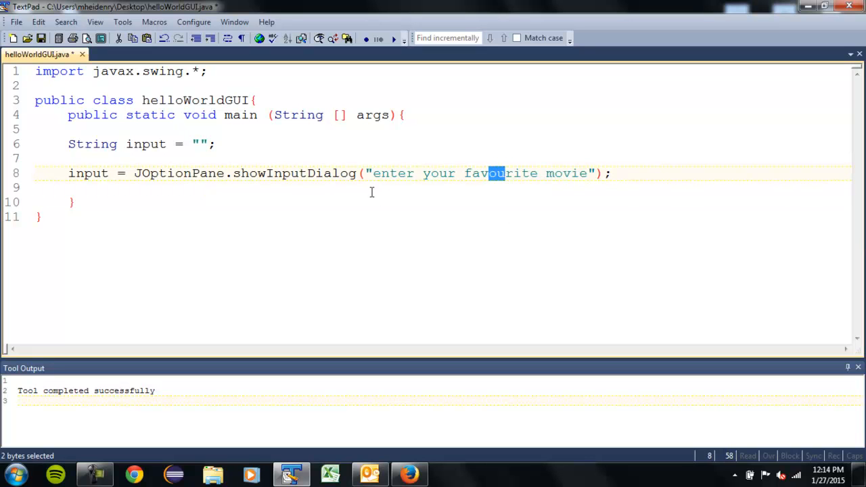
{"action": "double_click", "coordinate": [332, 174]}
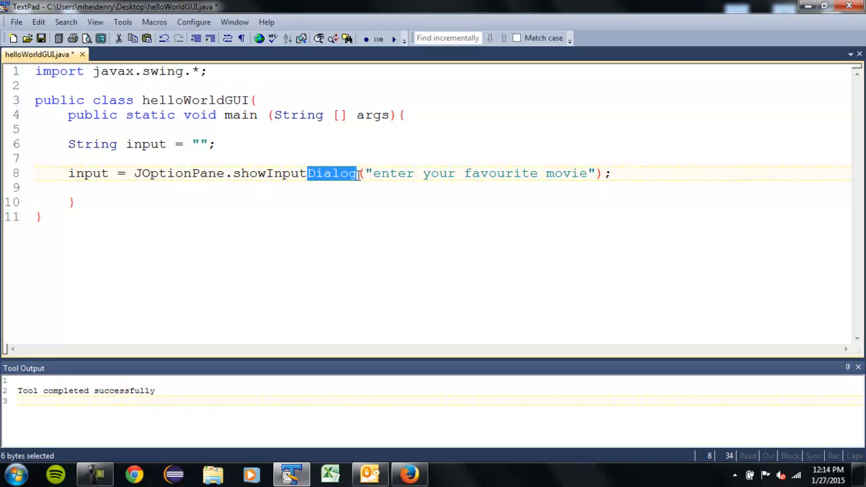
{"action": "left_click", "coordinate": [615, 173]}
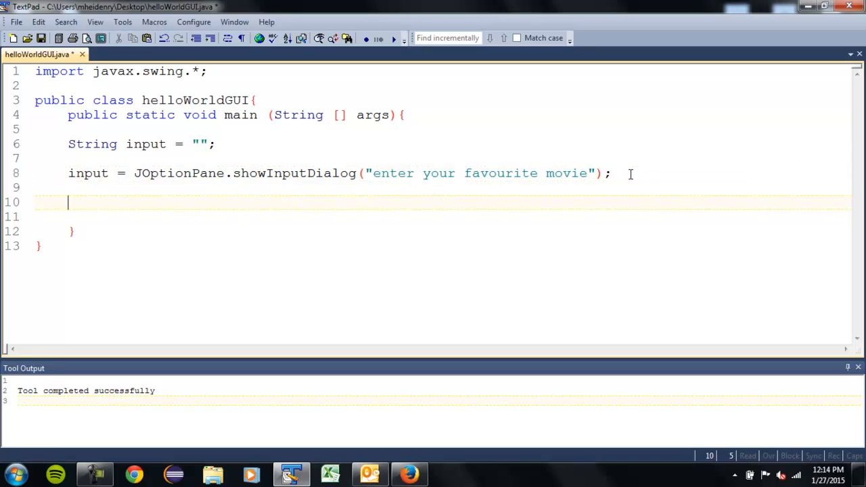
Reuse JOptionPane.showInputDialog on line 10 with (input); as its argument
{"action": "double_click", "coordinate": [335, 173]}
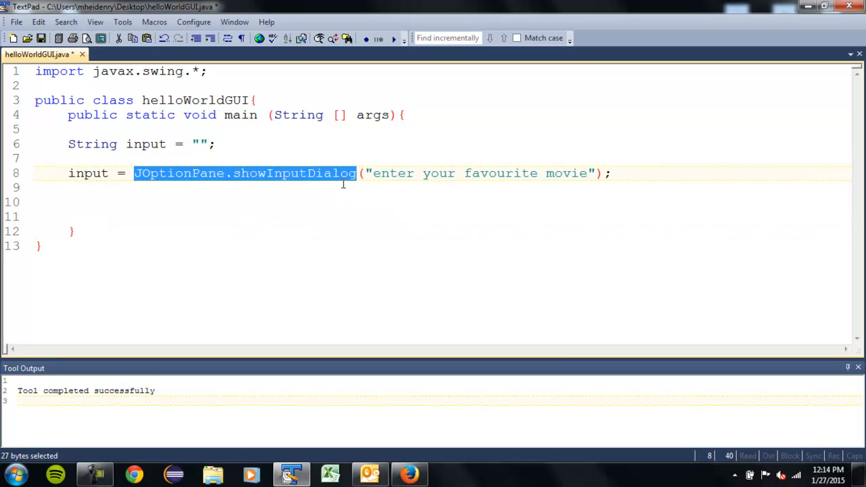
{"action": "key", "text": "ctrl+v"}
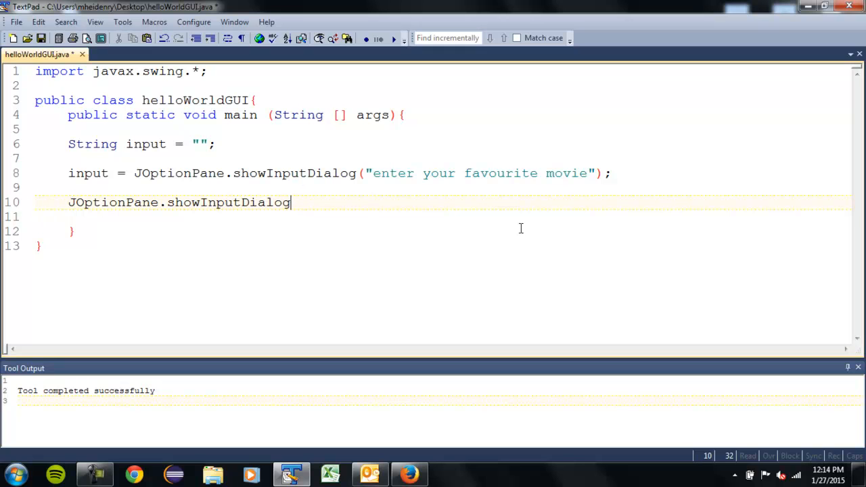
{"action": "type", "text": "("}
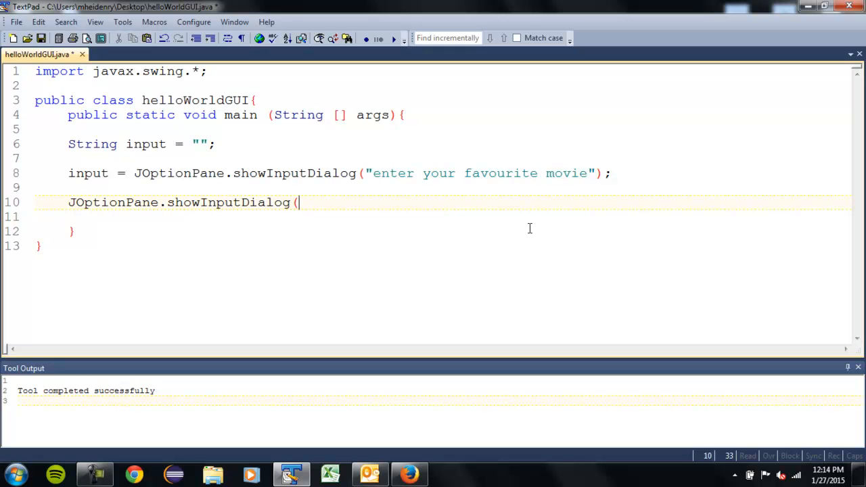
{"action": "type", "text": "i"}
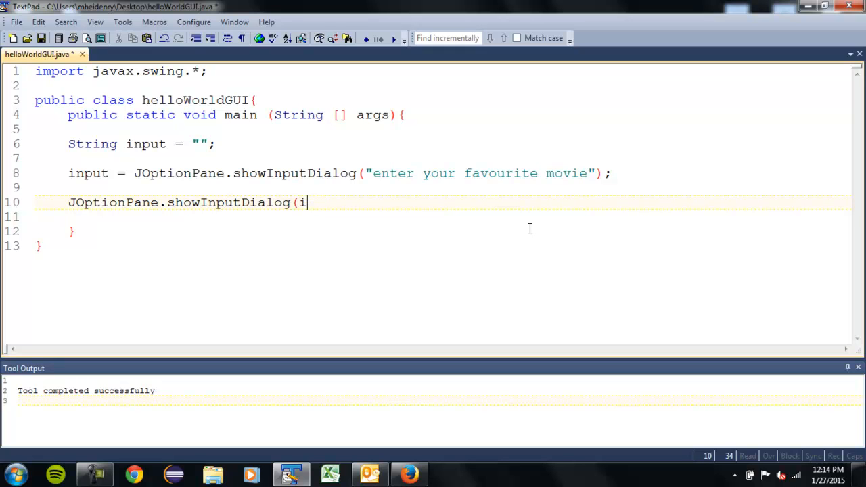
{"action": "type", "text": "nput"}
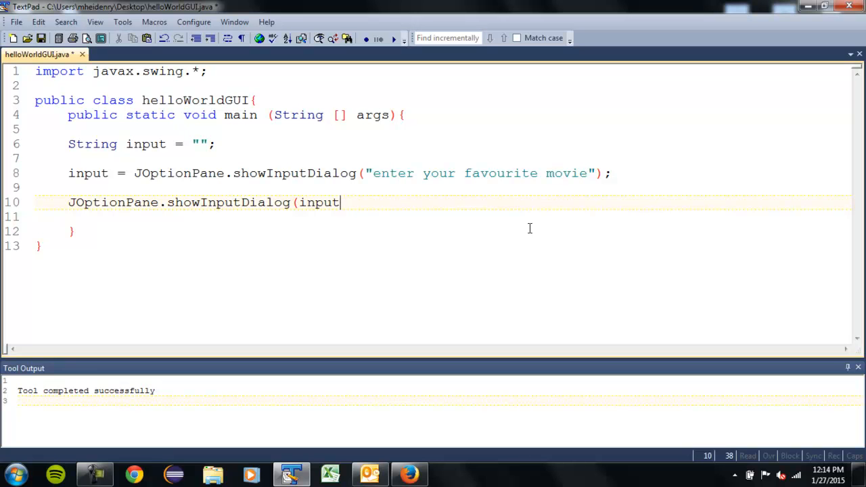
{"action": "type", "text": ");"}
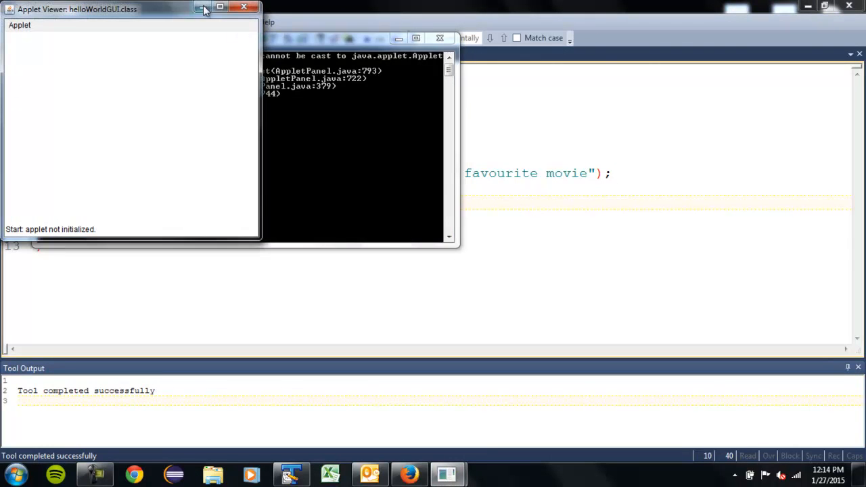
Close the applet viewer, run the app answering star wars, see it echoed, then close the console
{"action": "left_click", "coordinate": [244, 5]}
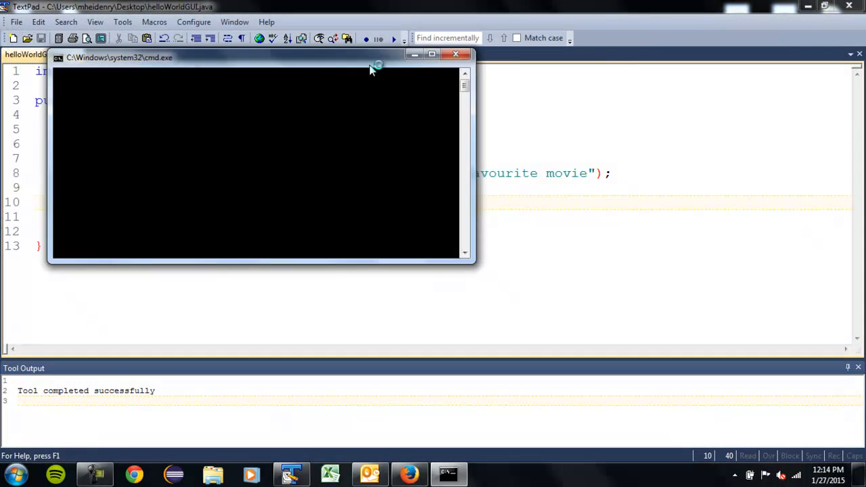
{"action": "type", "text": "s"}
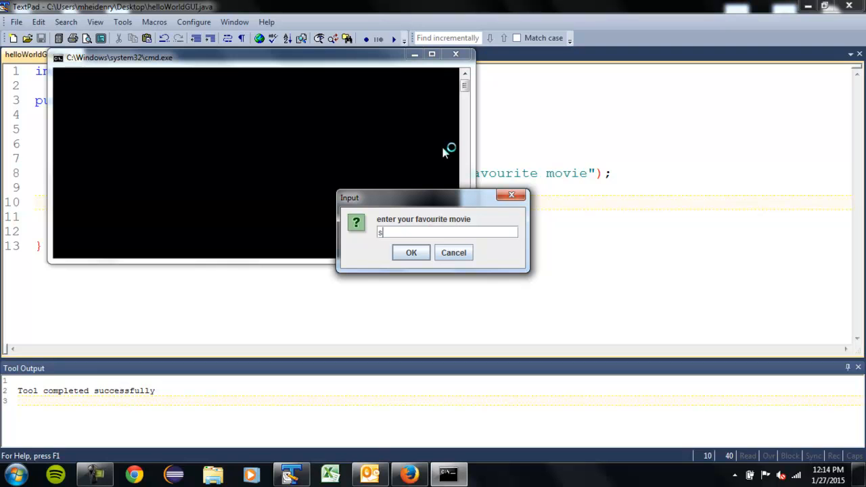
{"action": "type", "text": "tar wars"}
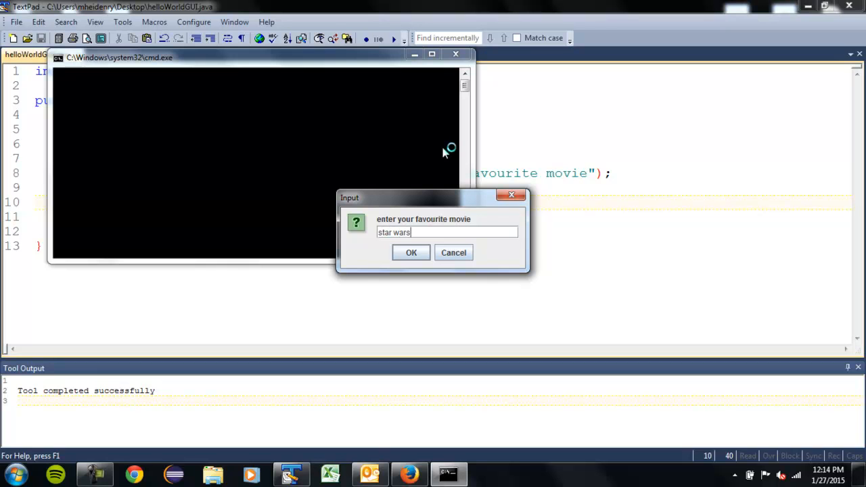
{"action": "left_click", "coordinate": [412, 253]}
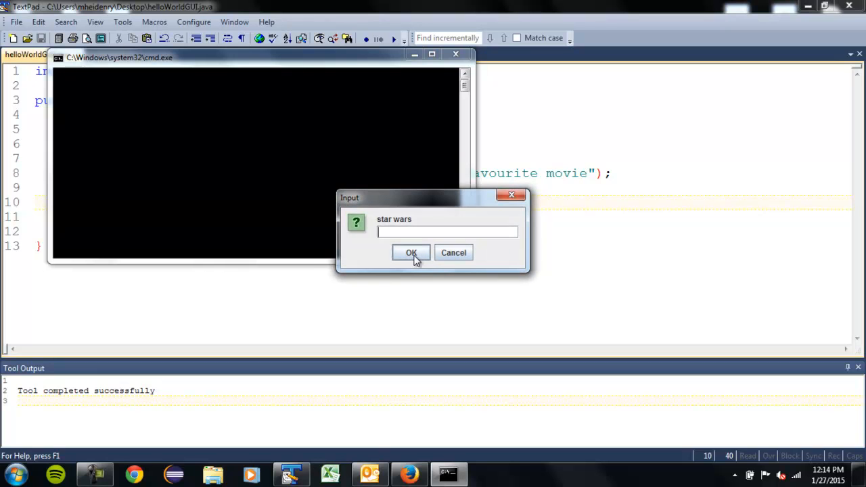
{"action": "left_click", "coordinate": [412, 253]}
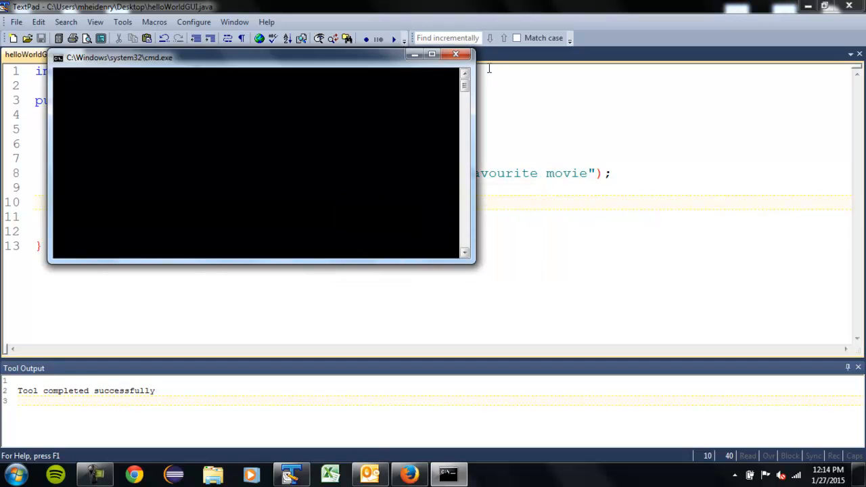
{"action": "left_click", "coordinate": [454, 54]}
{"action": "type", "text": "\"Your"}
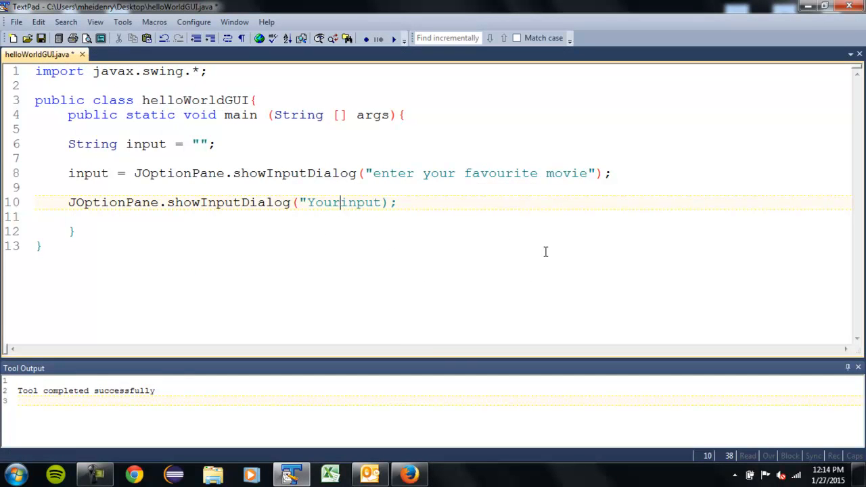
Make line 10's message read "Your favourite movie is: before input
{"action": "type", "text": "favourite movie is"}
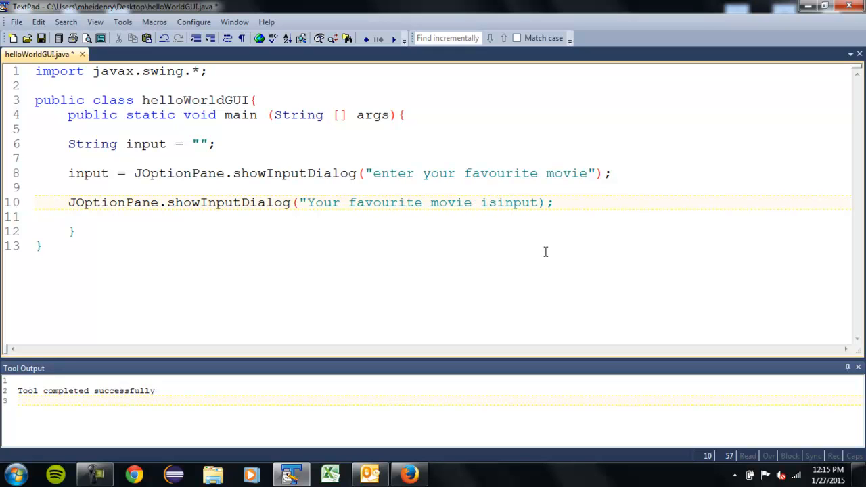
{"action": "type", "text": ":"}
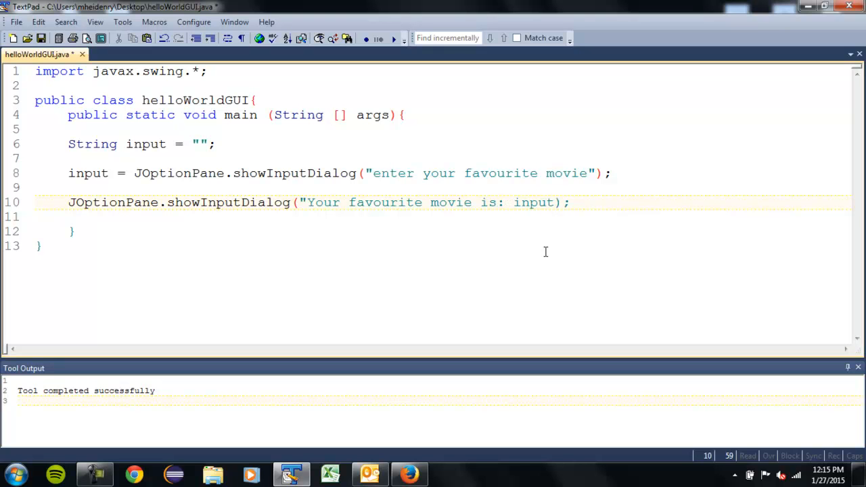
{"action": "type", "text": "\""}
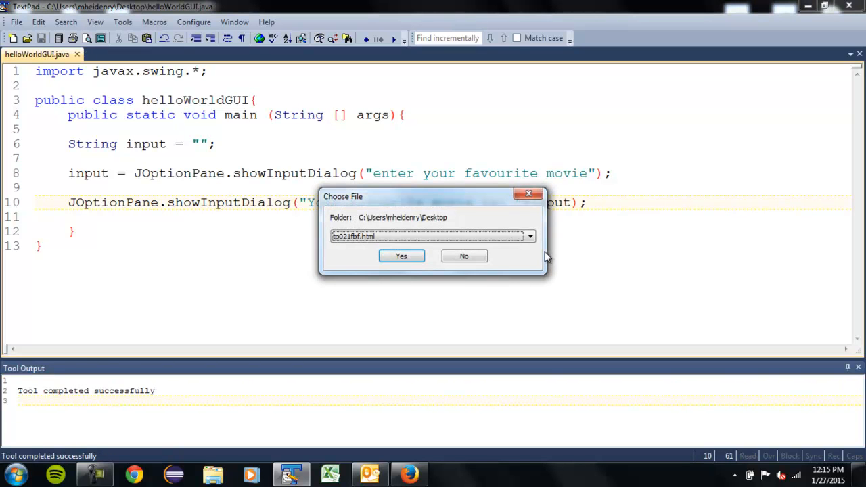
Run the program answering jaws, confirm it shows "Your favourite movie is: jaws", close the console
{"action": "left_click", "coordinate": [400, 256]}
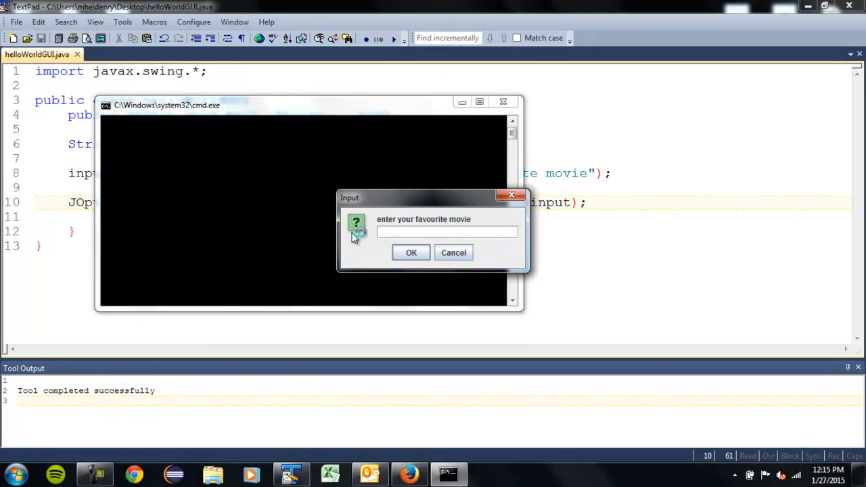
{"action": "type", "text": "jaws"}
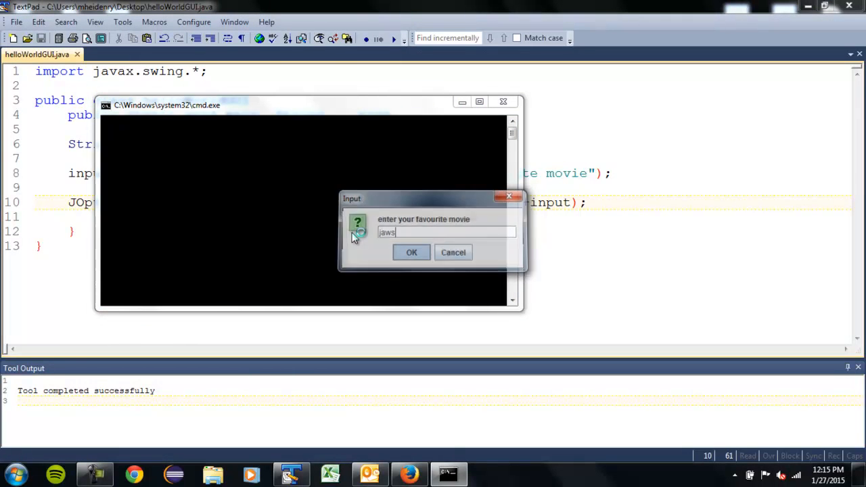
{"action": "left_click", "coordinate": [412, 252]}
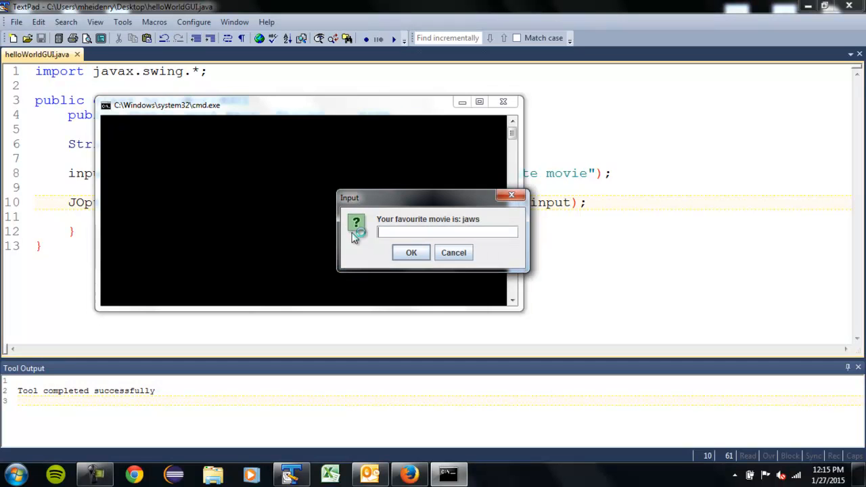
{"action": "left_click", "coordinate": [411, 253]}
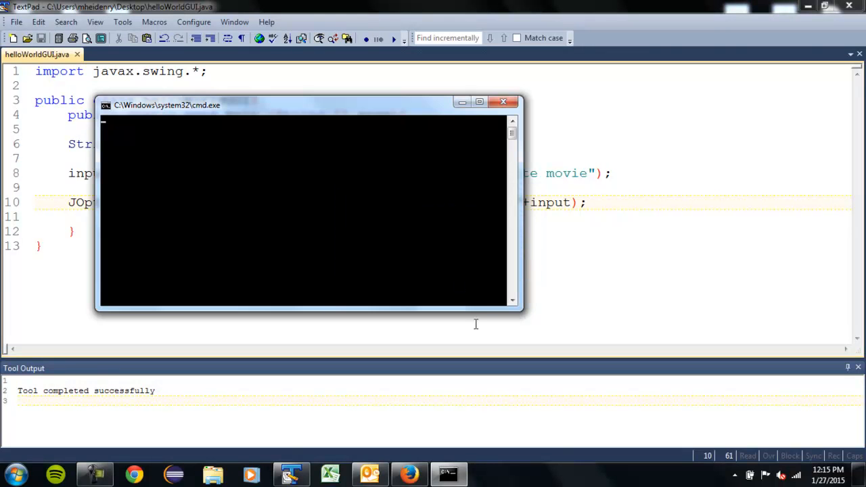
{"action": "left_click", "coordinate": [504, 103]}
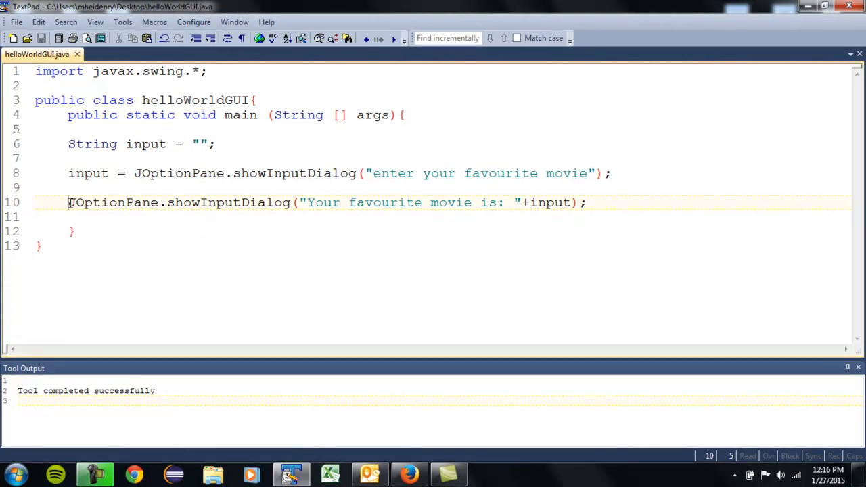
Highlight Input in line 10's echo call, then start a new line below it
{"action": "left_click_drag", "start_coordinate": [67, 203], "coordinate": [298, 203]}
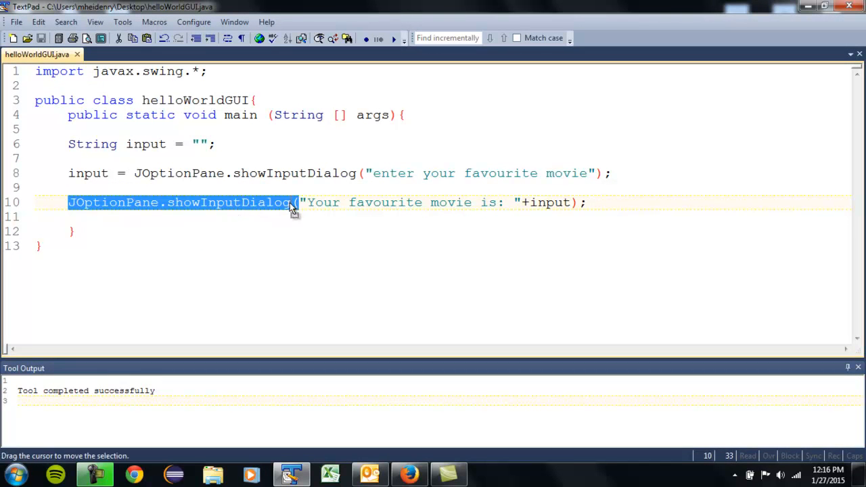
{"action": "left_click", "coordinate": [59, 217]}
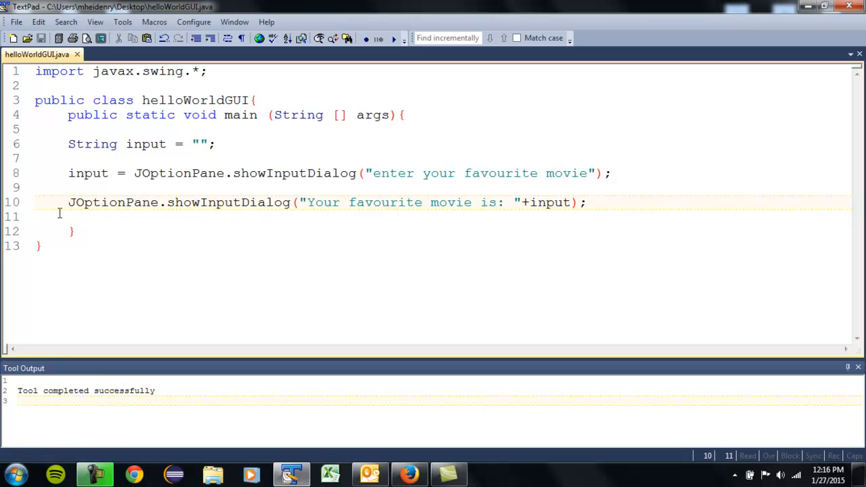
{"action": "double_click", "coordinate": [211, 203]}
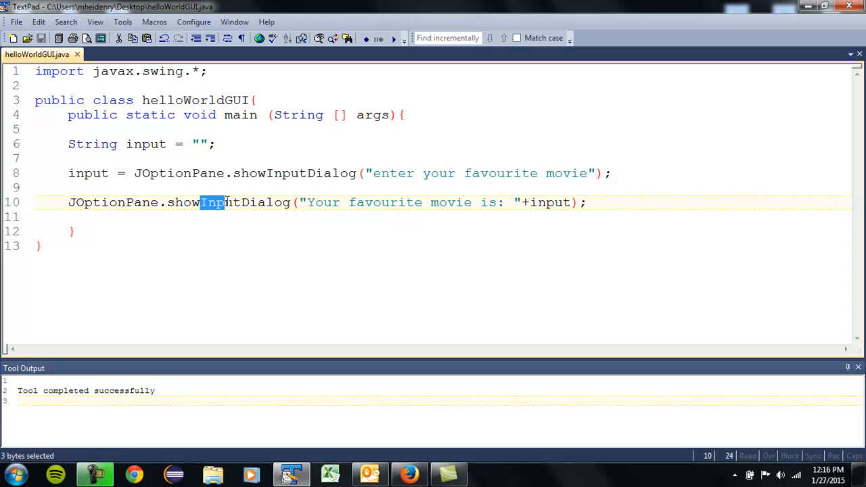
{"action": "double_click", "coordinate": [219, 203]}
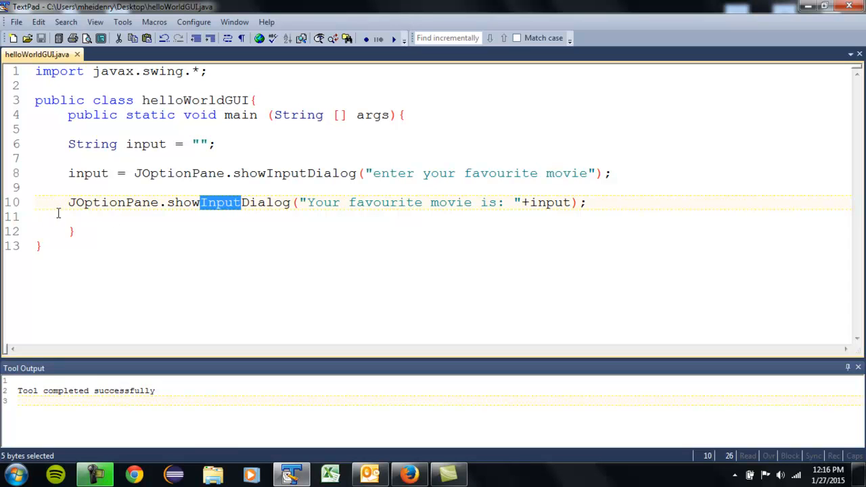
{"action": "mouse_move", "coordinate": [60, 210]}
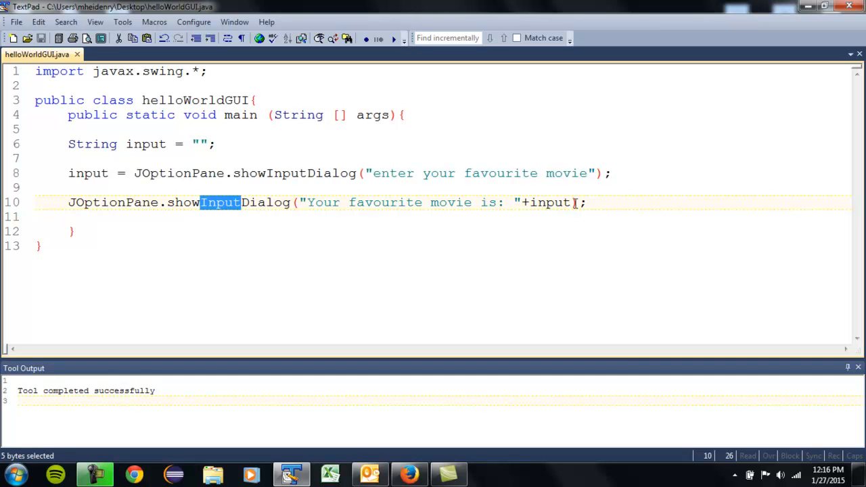
{"action": "key", "text": "enter"}
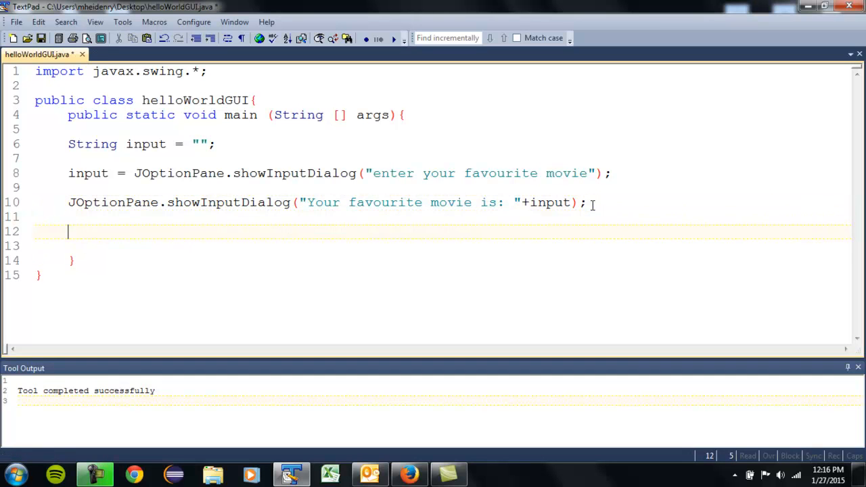
Begin line 12 with JOptionPane.showMessageDialog(null, using a null parent
{"action": "type", "text": "JOption"}
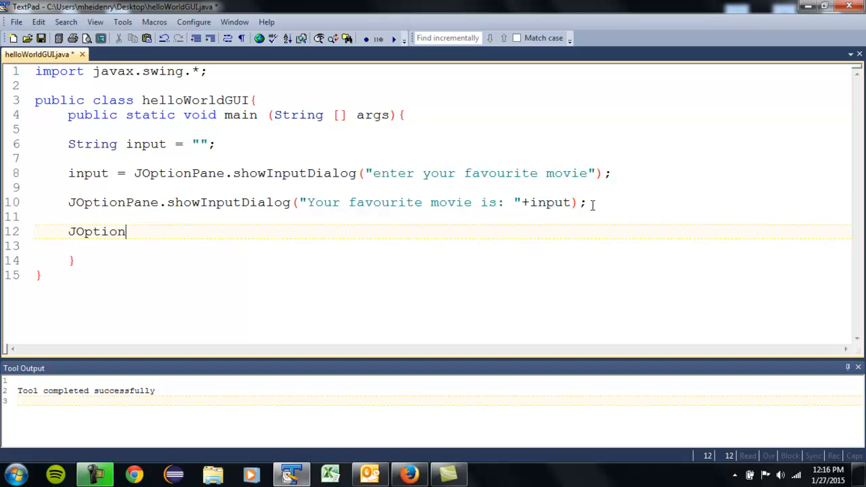
{"action": "type", "text": "Pane.shw"}
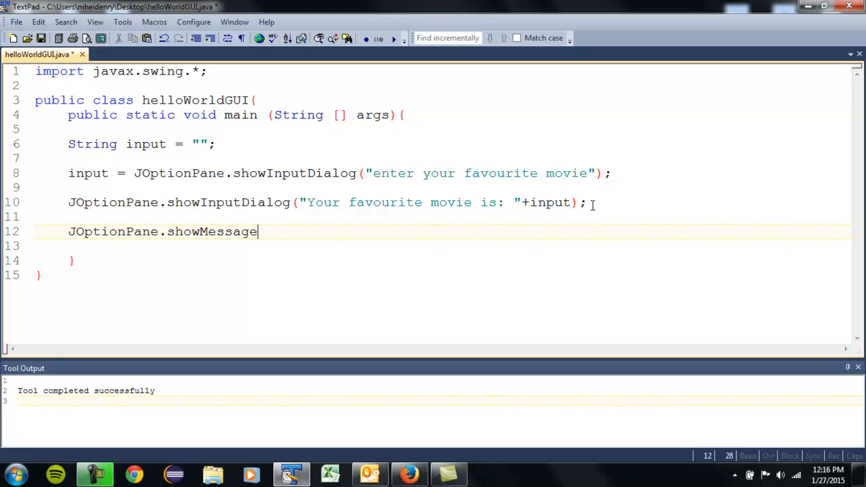
{"action": "type", "text": "Dialog"}
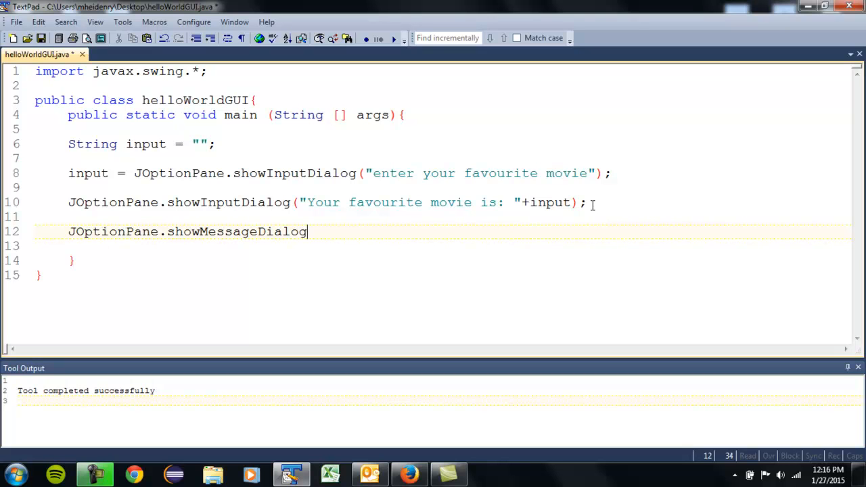
{"action": "type", "text": "(n"}
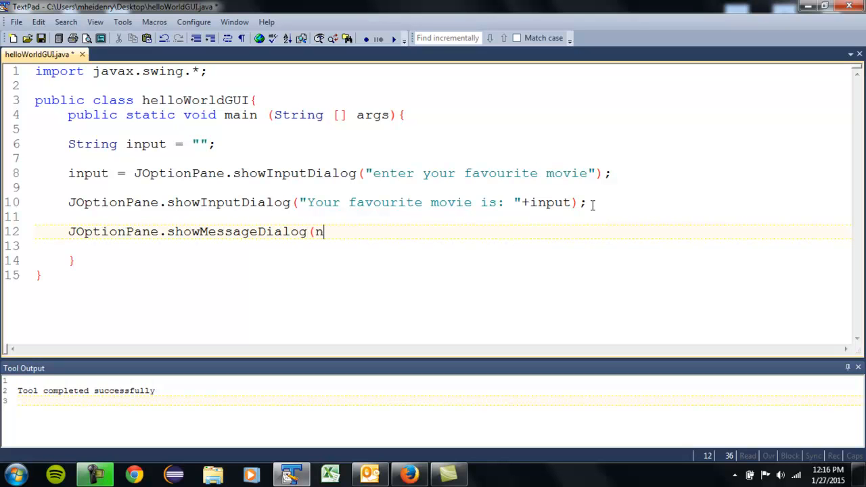
{"action": "type", "text": "ull,"}
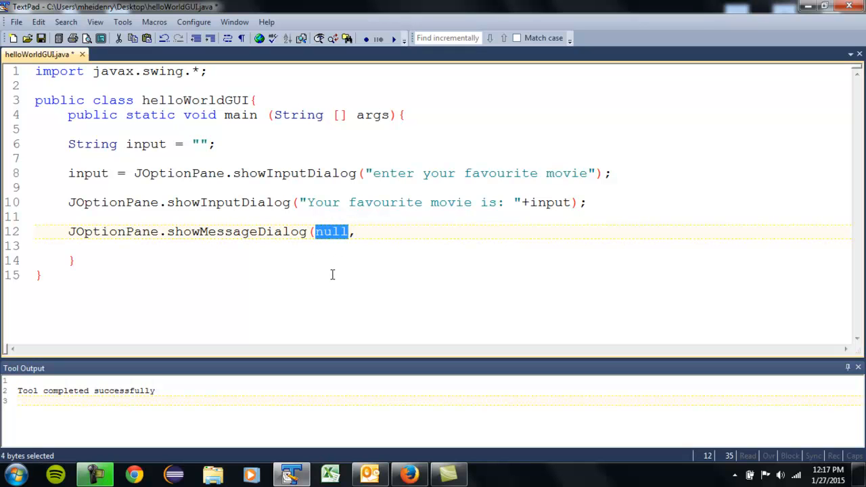
{"action": "mouse_move", "coordinate": [333, 269]}
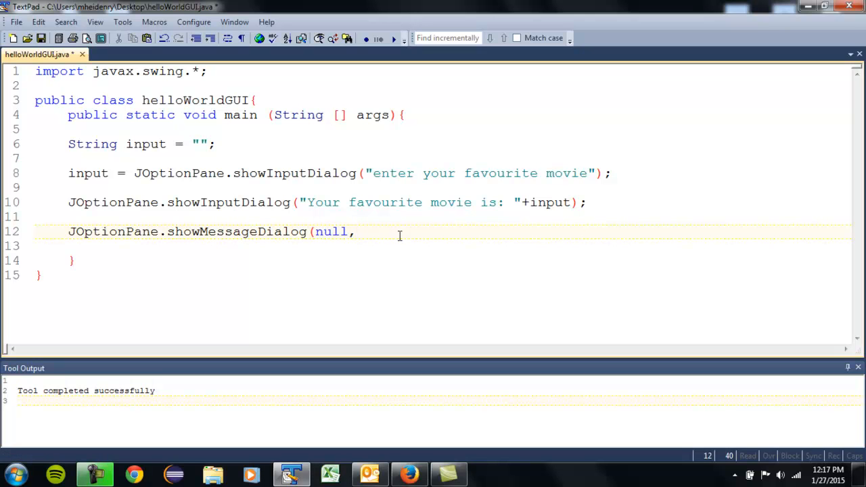
Complete the call with "Your favourite movie is: "+input), copying wording from line 10
{"action": "type", "text": "\"Y"}
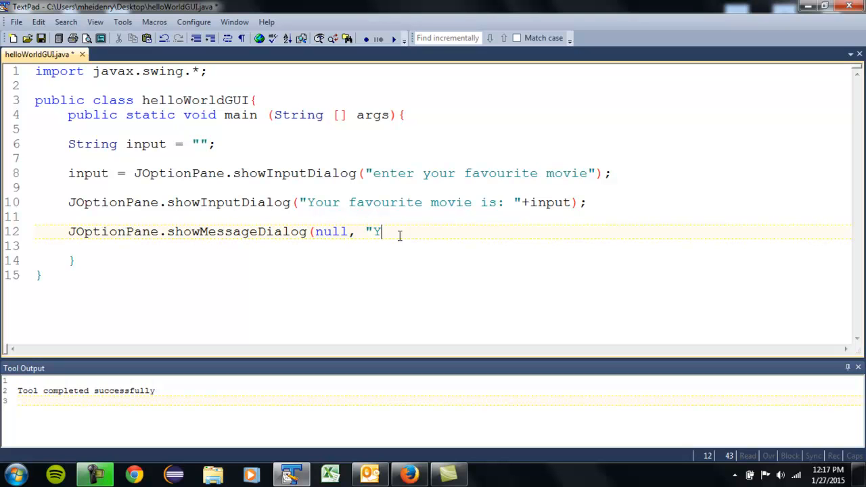
{"action": "type", "text": "our favour"}
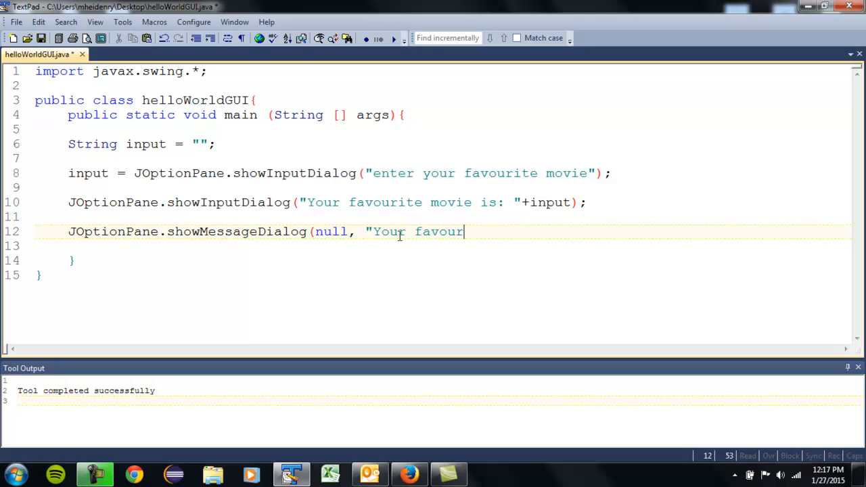
{"action": "type", "text": "ite"}
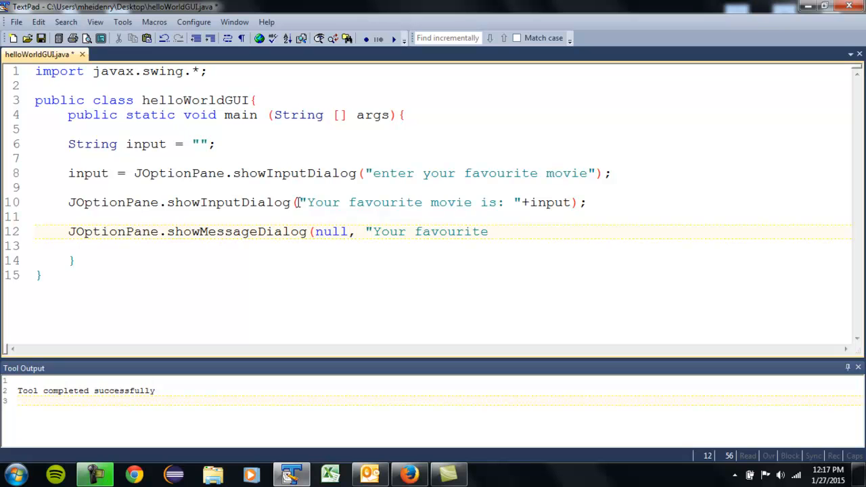
{"action": "left_click_drag", "start_coordinate": [301, 203], "coordinate": [571, 203]}
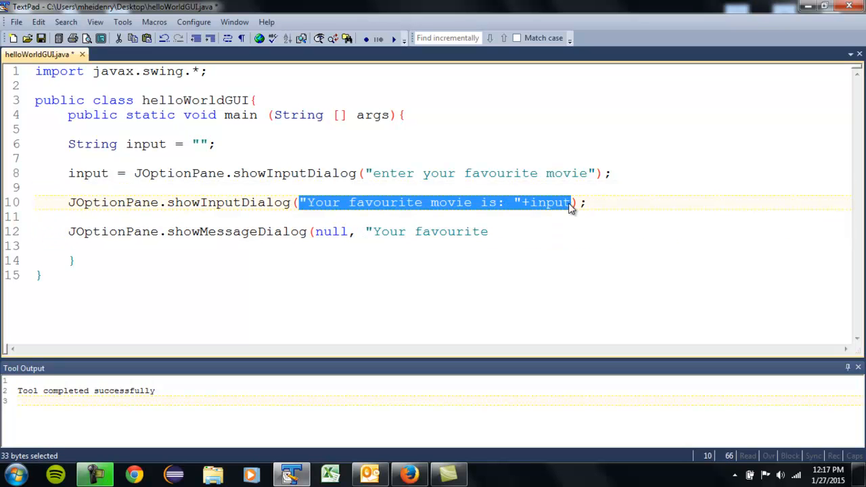
{"action": "left_click", "coordinate": [542, 231]}
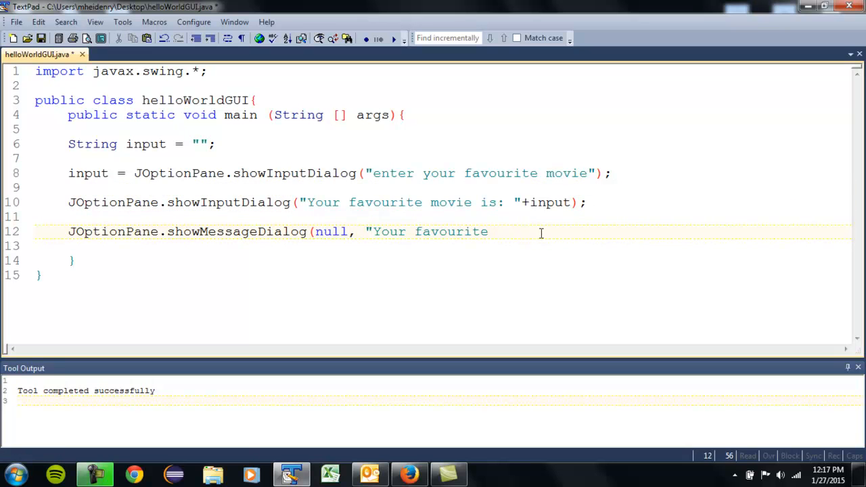
{"action": "type", "text": "movie is: \"+input"}
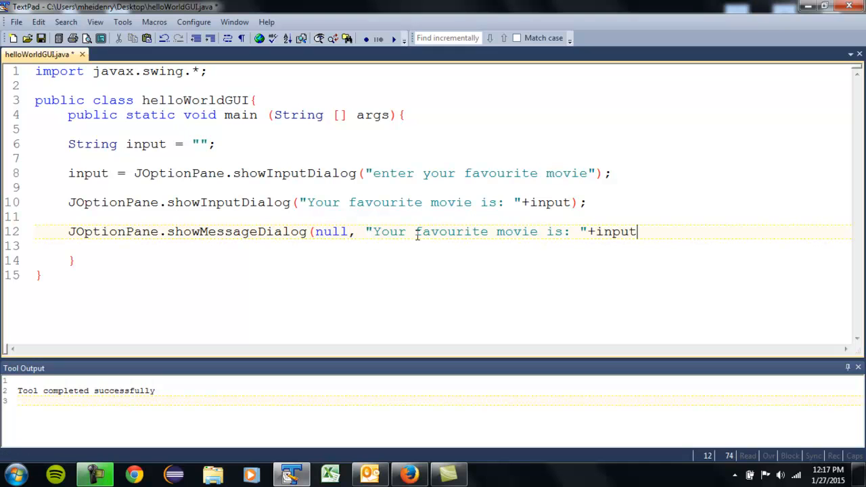
{"action": "type", "text": ");"}
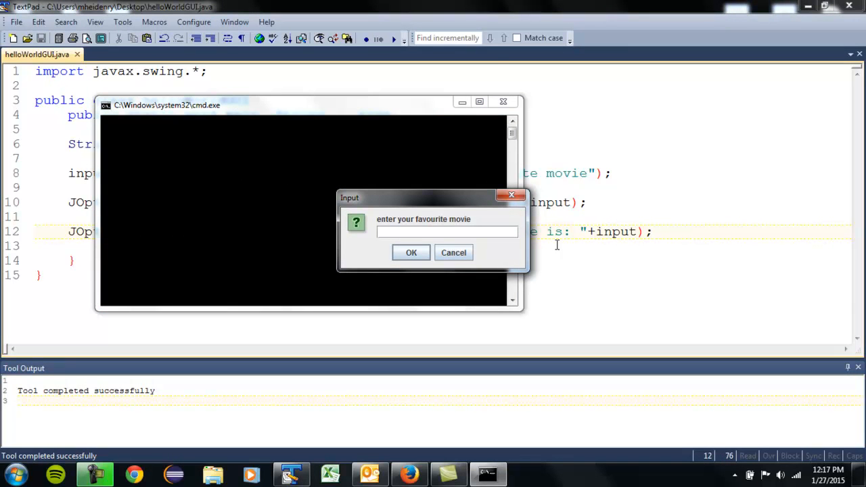
Answer the prompt with dumb and dumber, then dismiss the echo and final movie message dialogs
{"action": "type", "text": "dumb and dumber"}
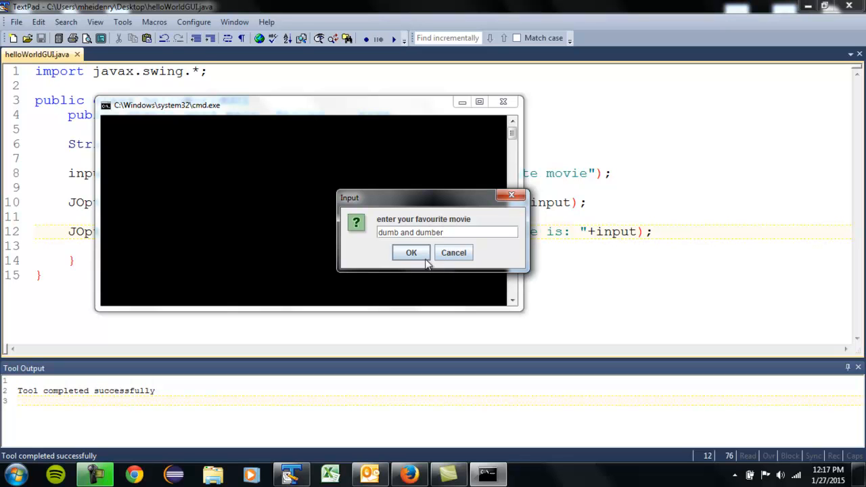
{"action": "left_click", "coordinate": [412, 253]}
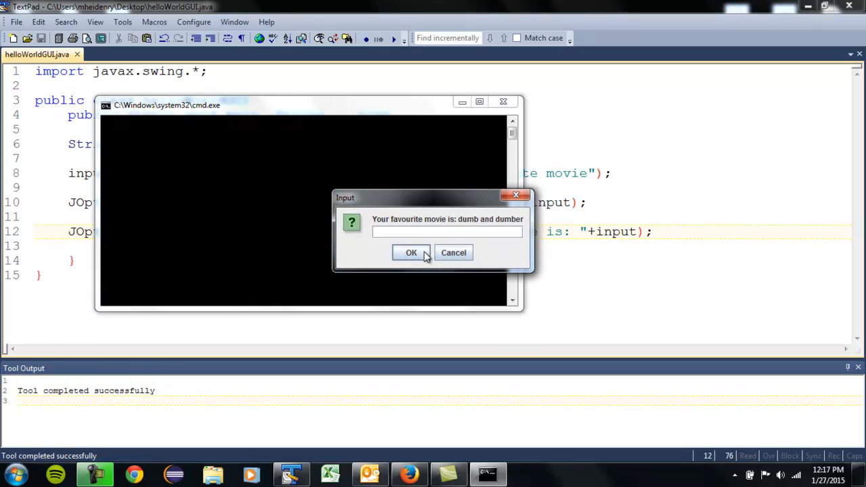
{"action": "left_click", "coordinate": [411, 253]}
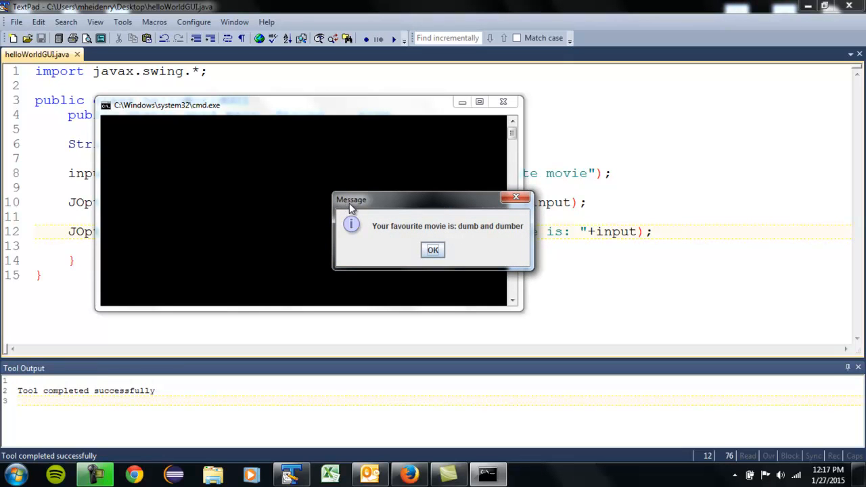
{"action": "mouse_move", "coordinate": [355, 229]}
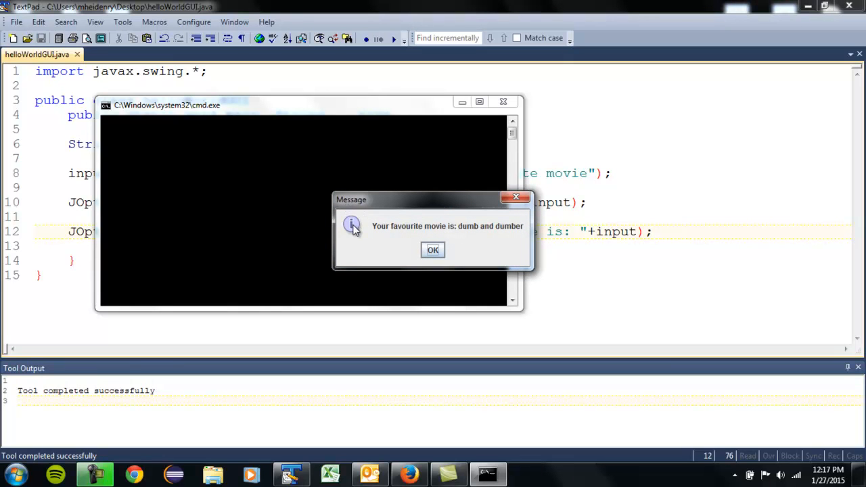
{"action": "mouse_move", "coordinate": [357, 217]}
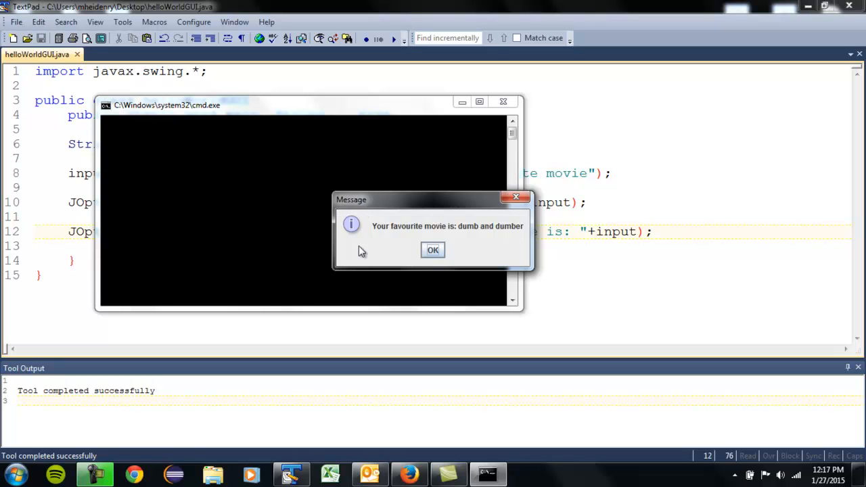
{"action": "mouse_move", "coordinate": [353, 227]}
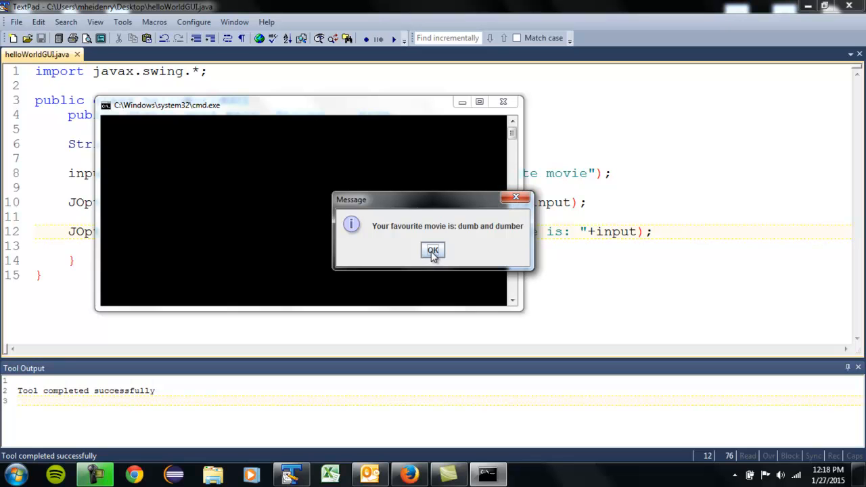
{"action": "left_click", "coordinate": [433, 250]}
{"action": "type", "text": "input = "}
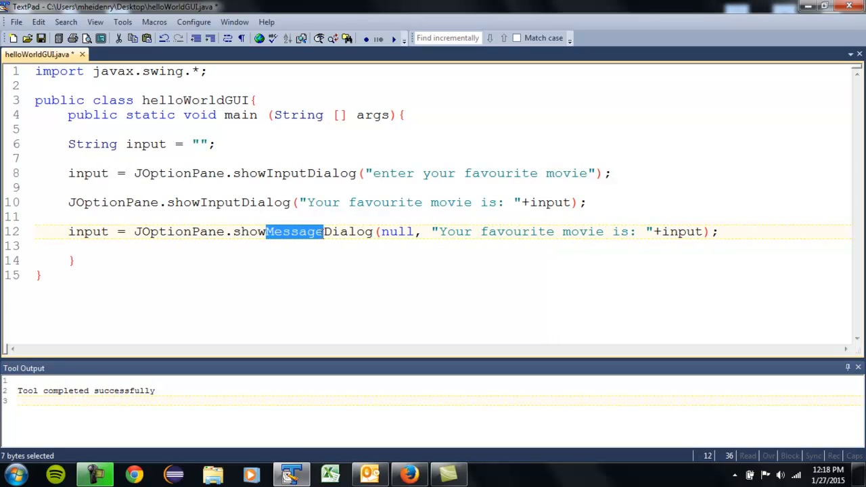
{"action": "mouse_move", "coordinate": [302, 316]}
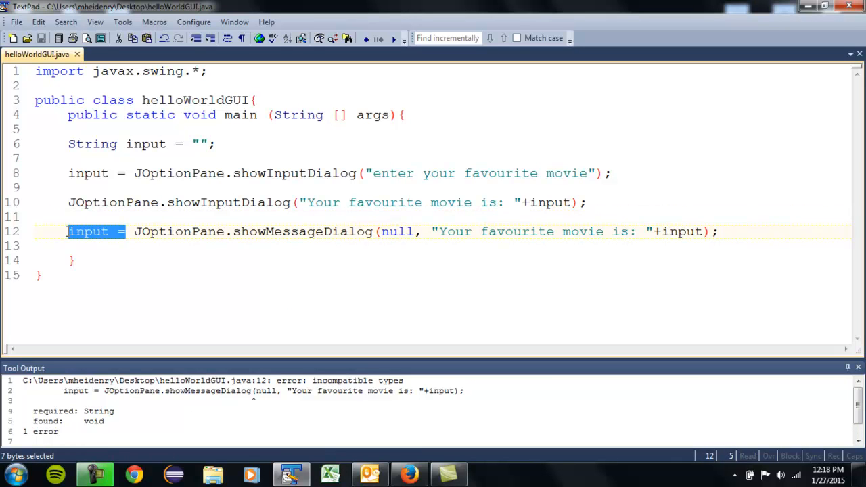
Remove the leading input = from line 12 so showMessageDialog's result isn't assigned
{"action": "key", "text": "Delete"}
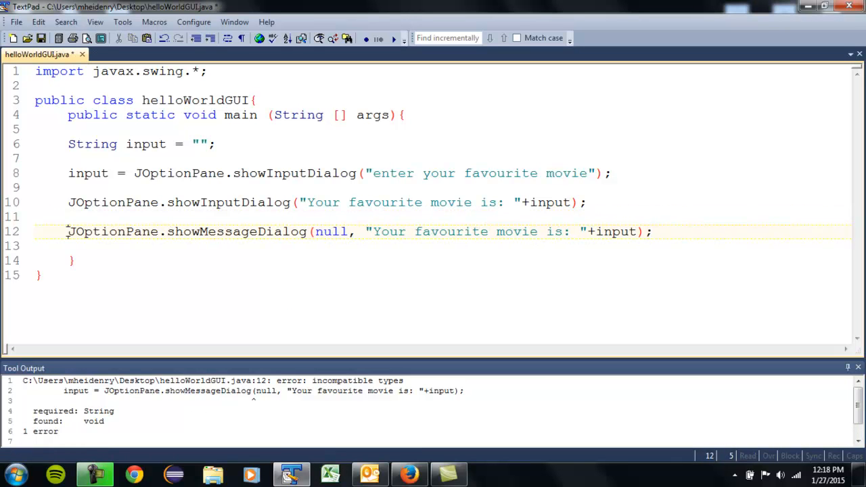